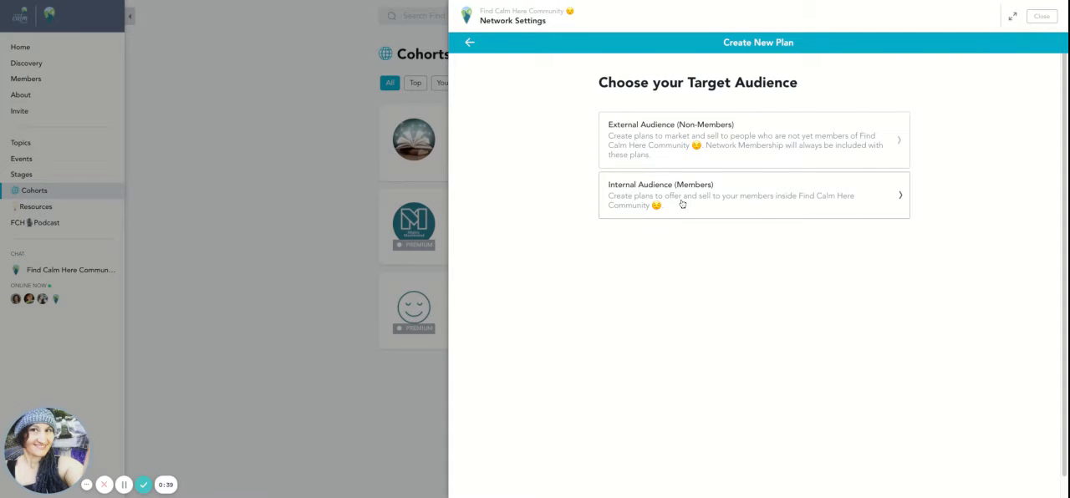
Start an external-audience bundle with Mighty Mastermind, Community Book Club and Calm Guide.
click(752, 194)
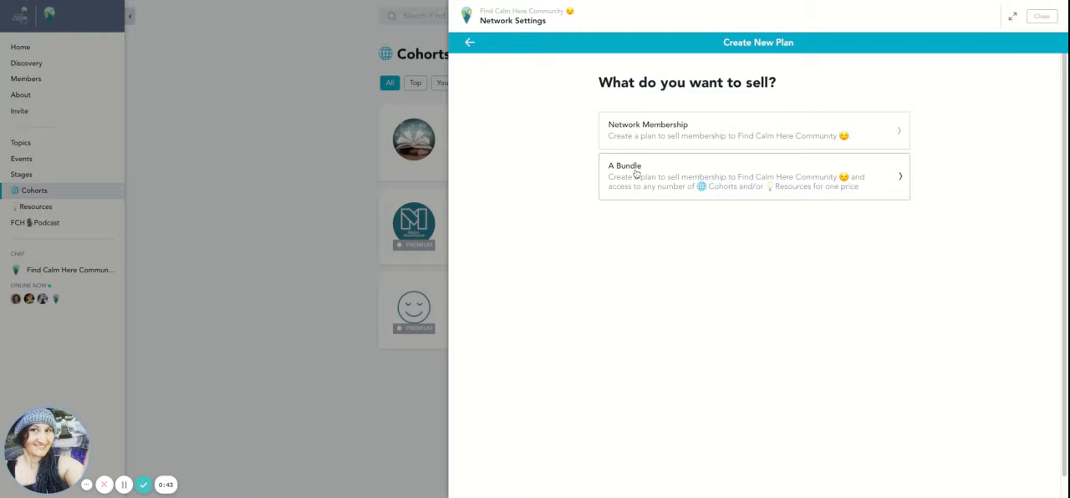
click(753, 175)
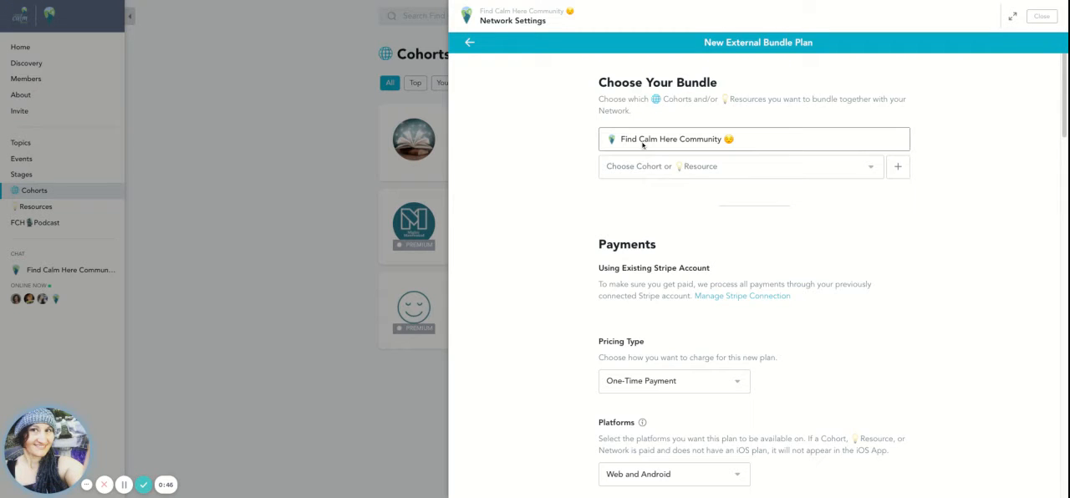
click(739, 167)
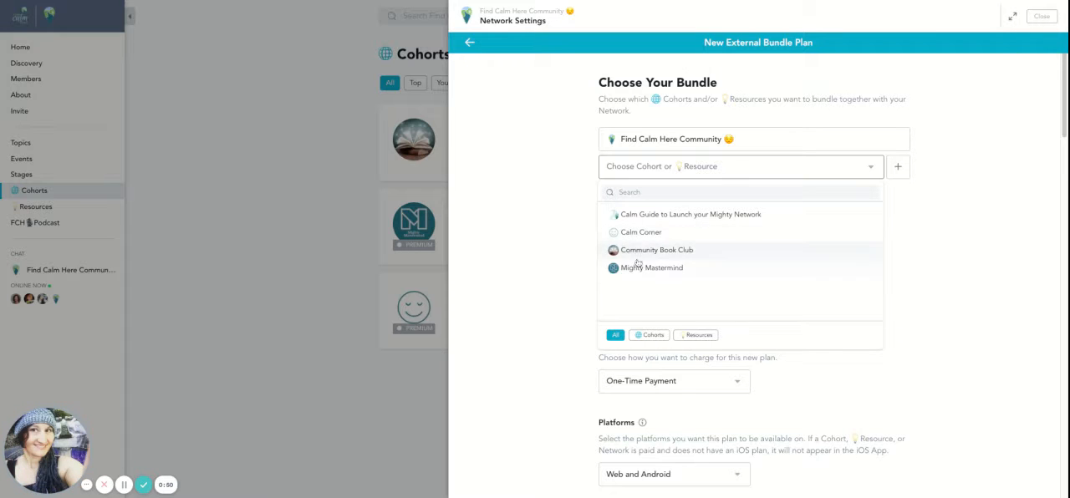
click(651, 267)
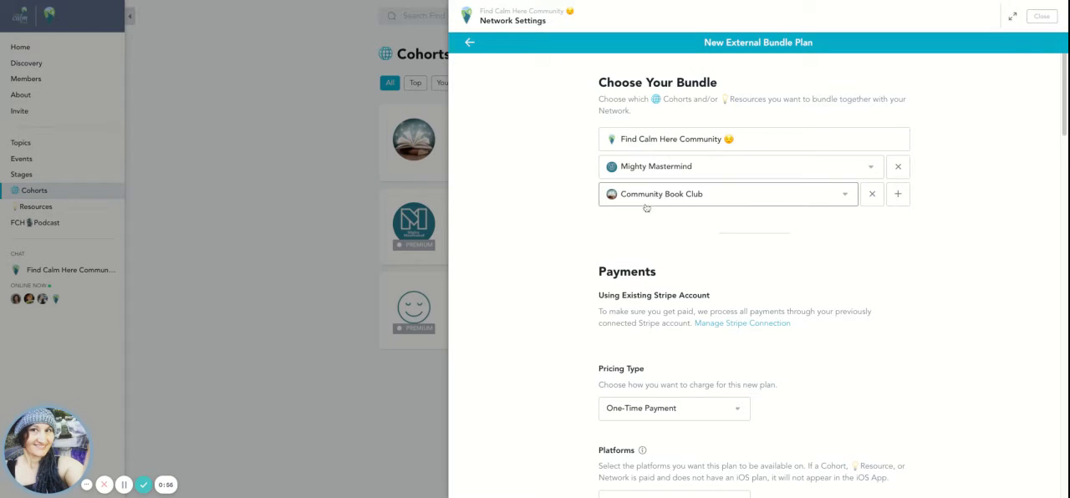
click(897, 193)
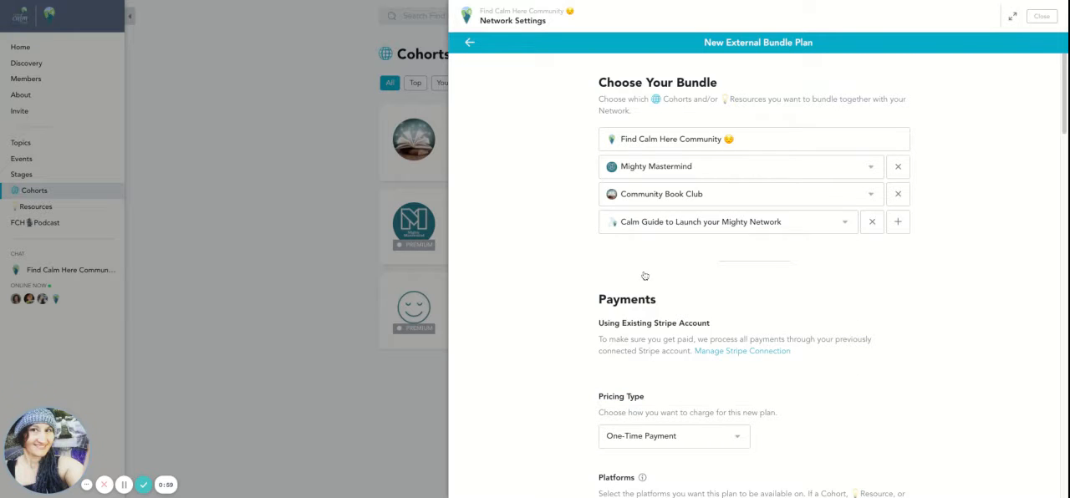
mouse_move(747, 243)
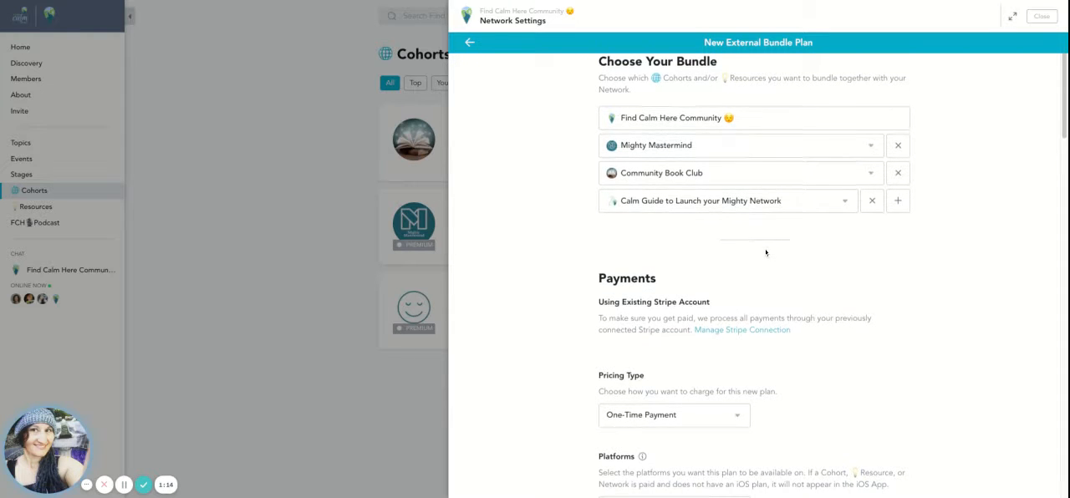
Make the plan a subscription billed both monthly and annually.
scroll(down, 3)
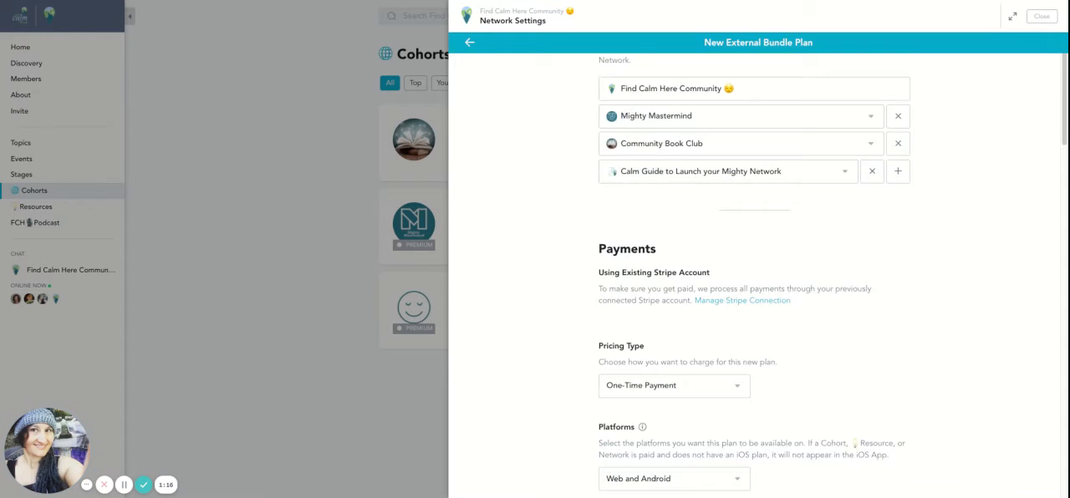
scroll(down, 3)
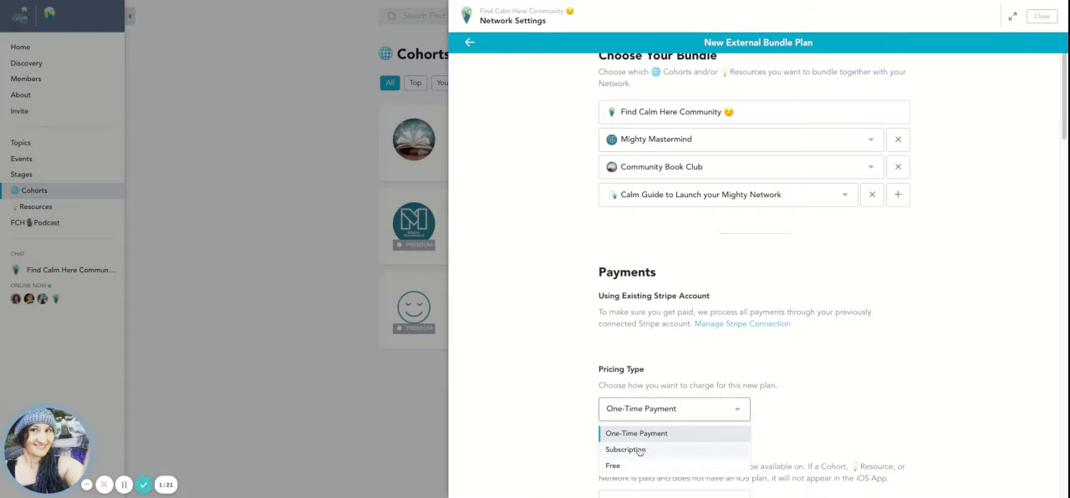
click(625, 450)
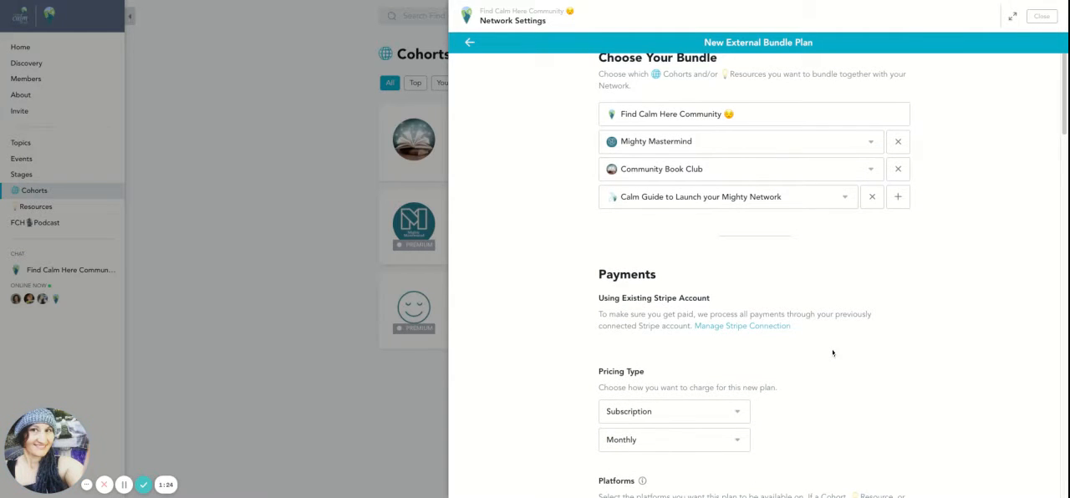
scroll(down, 3)
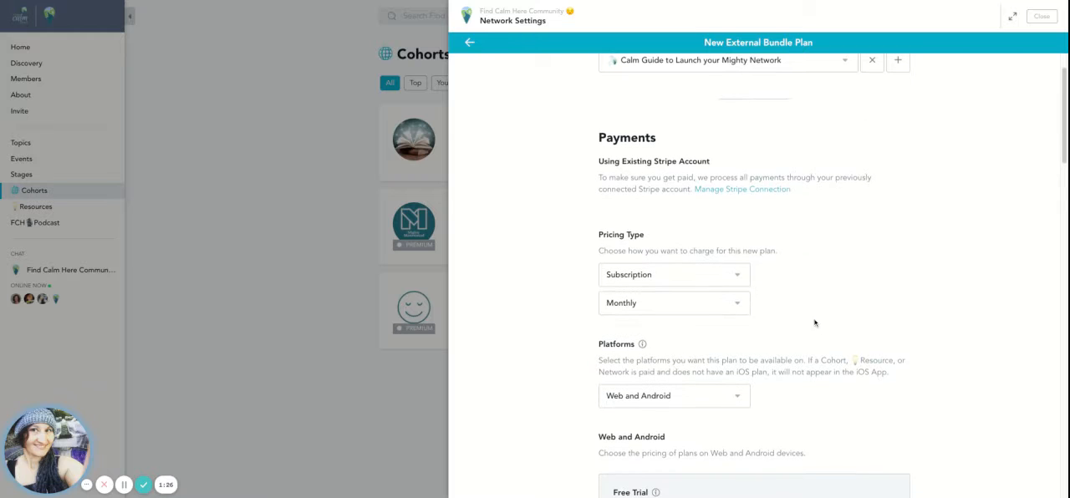
mouse_move(661, 302)
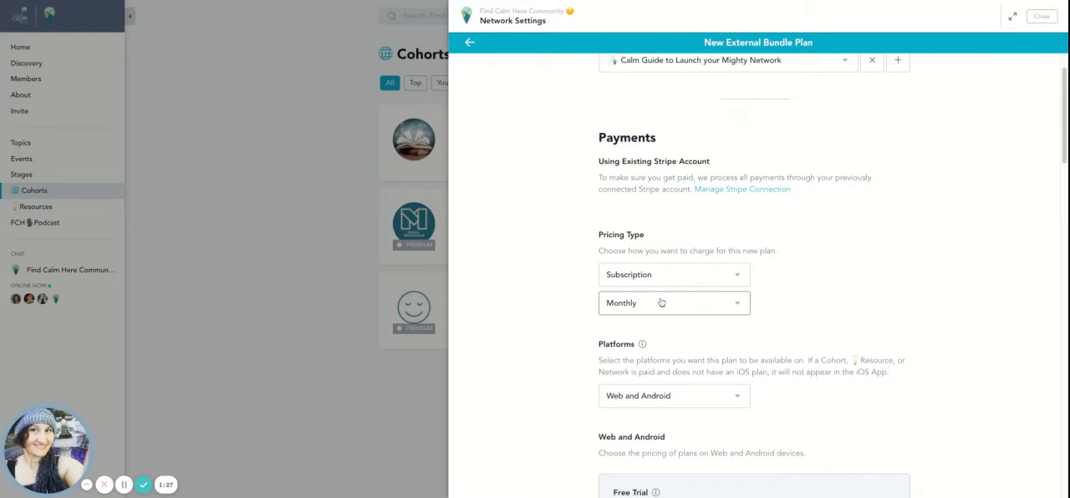
click(674, 303)
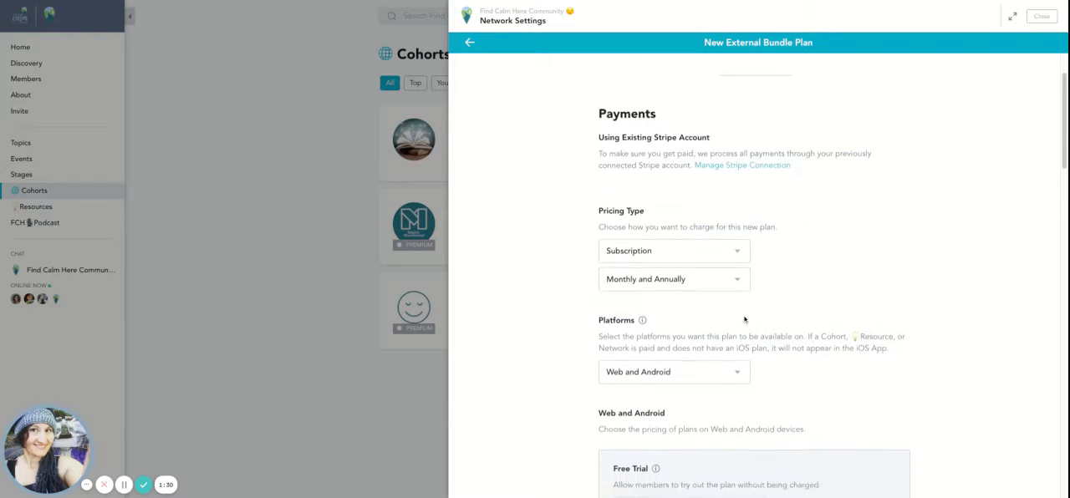
Offer the plan on Web, Android and iOS with no free trial.
scroll(down, 3)
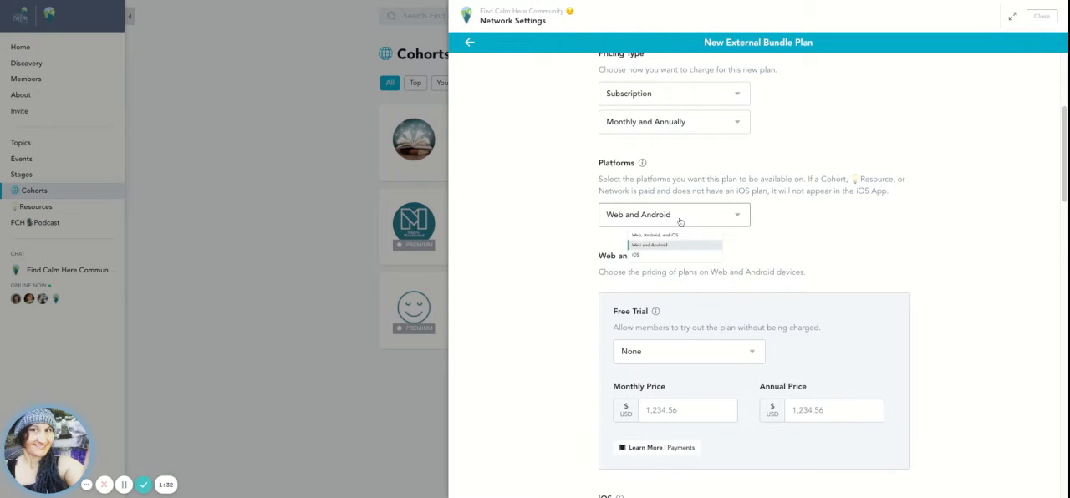
click(655, 234)
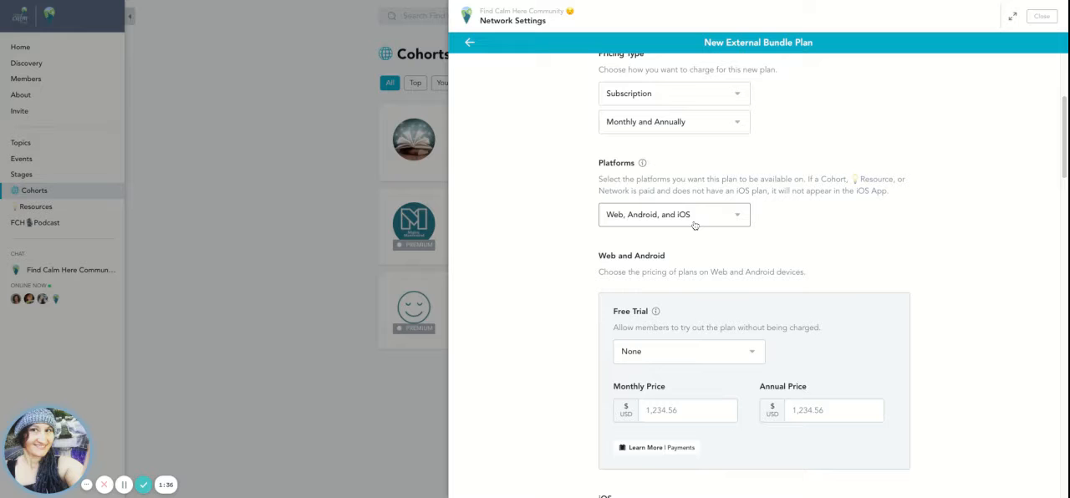
scroll(down, 3)
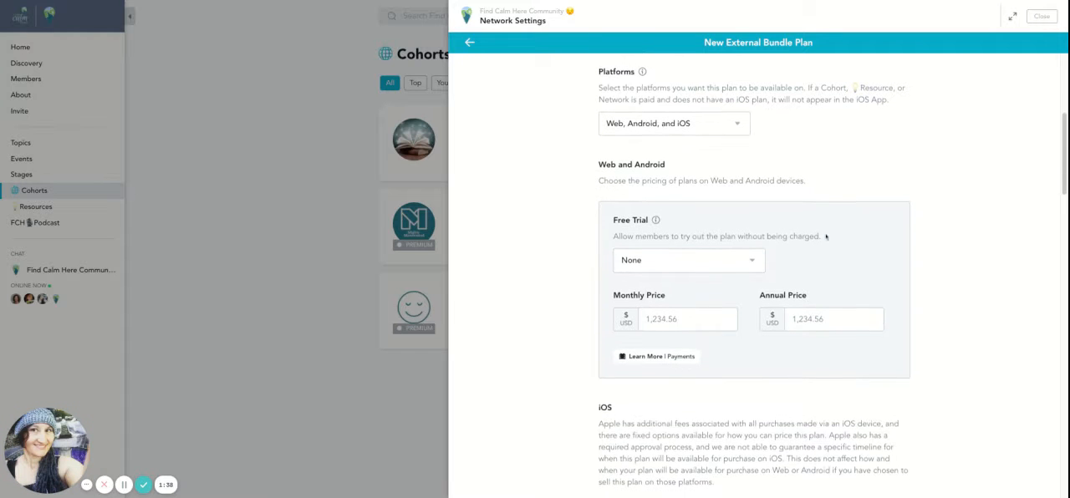
click(687, 260)
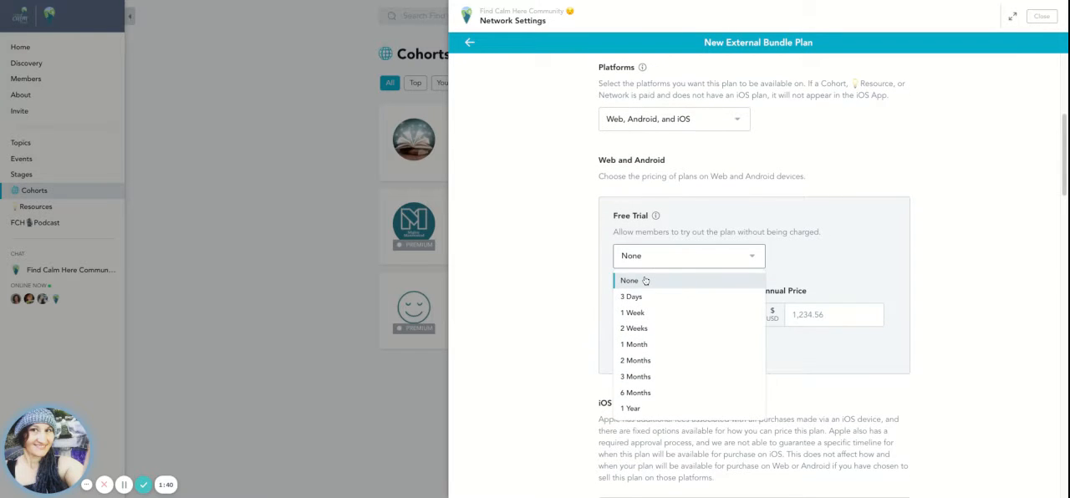
click(629, 280)
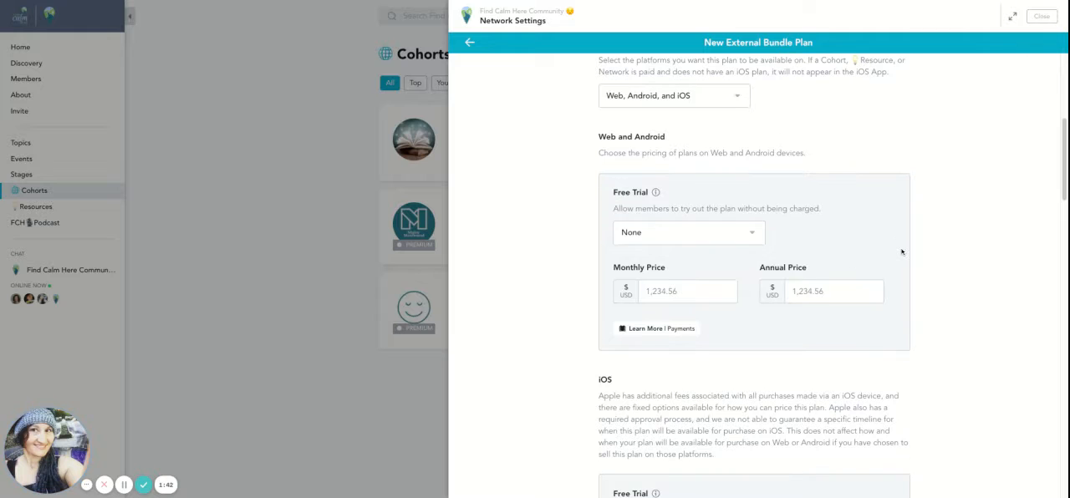
click(674, 291)
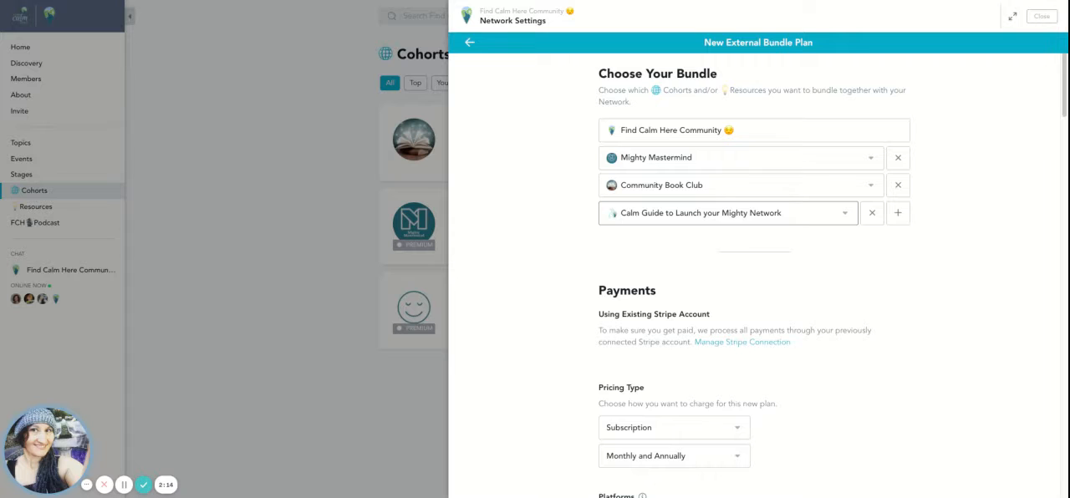
Enter 197 USD monthly and 1497 USD annual prices for Web and Android.
scroll(down, 3)
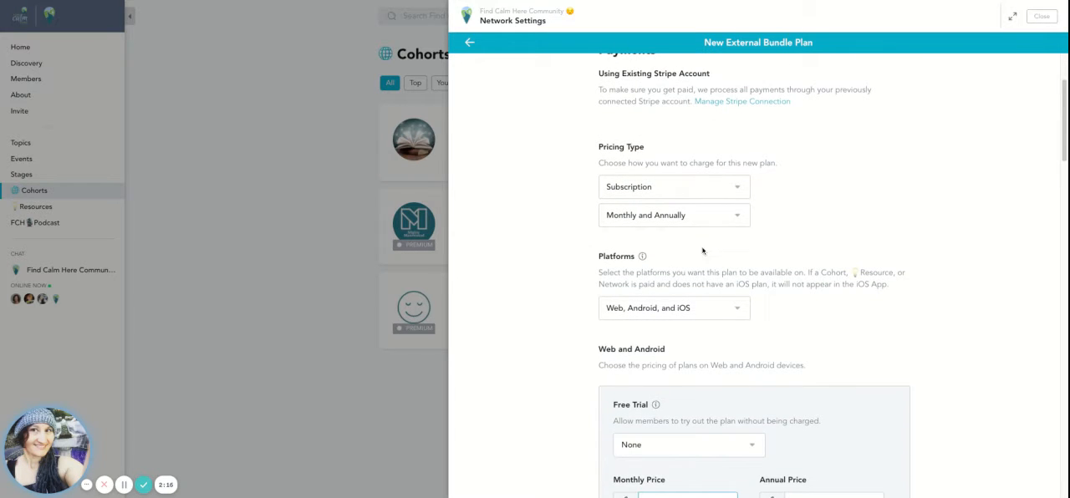
mouse_move(698, 255)
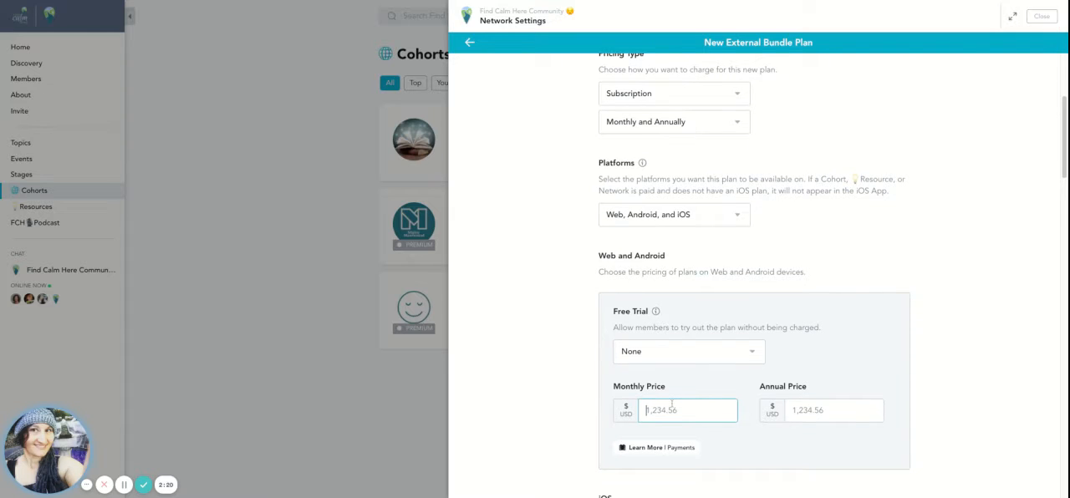
text(197)
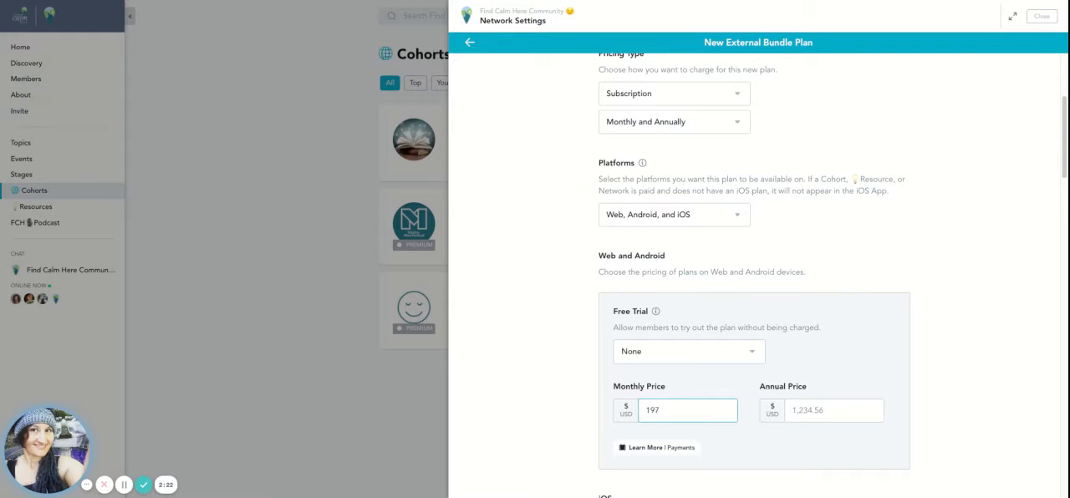
click(832, 409)
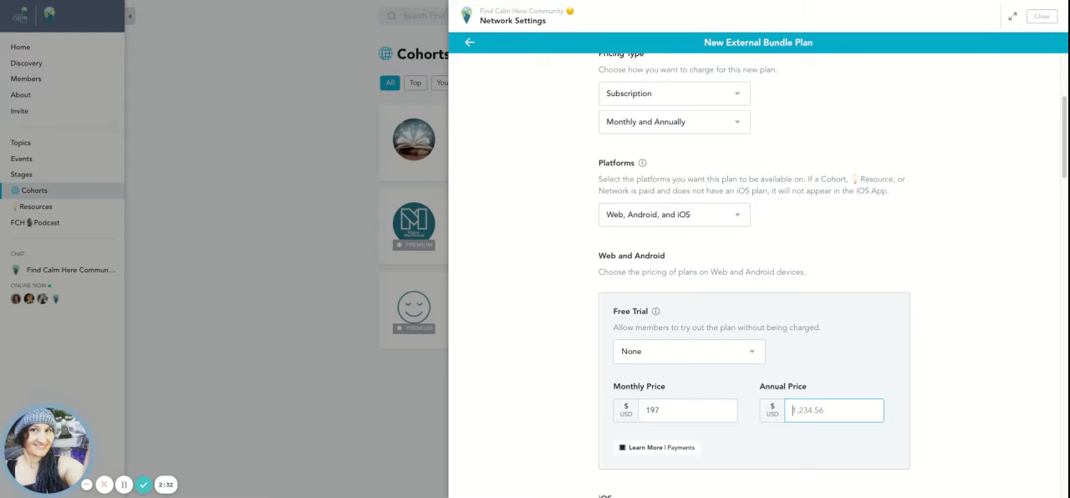
text(1997)
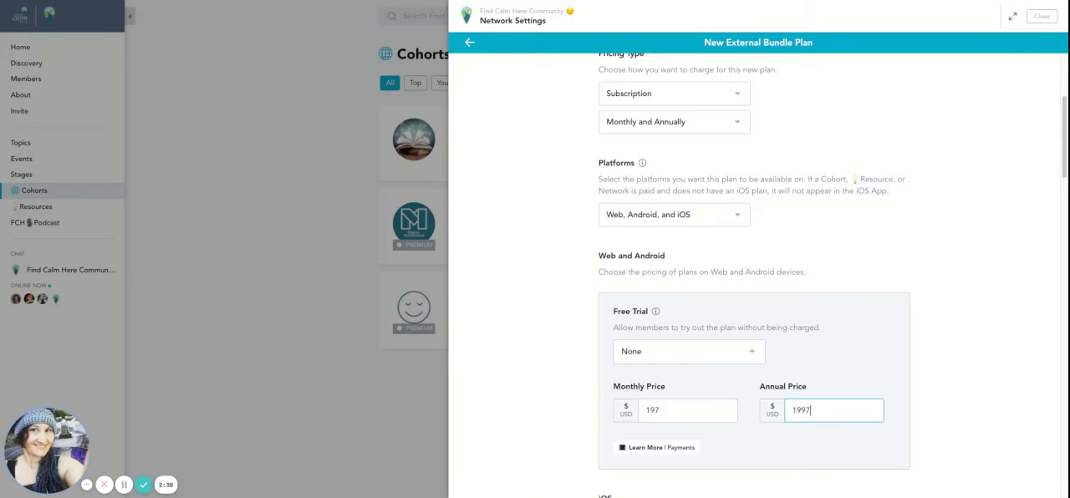
key(Backspace)
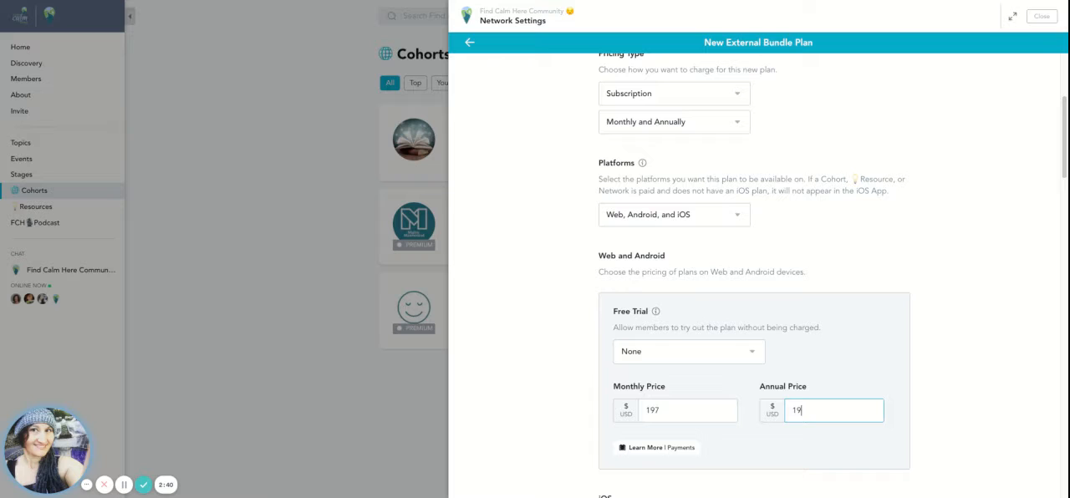
text(1497)
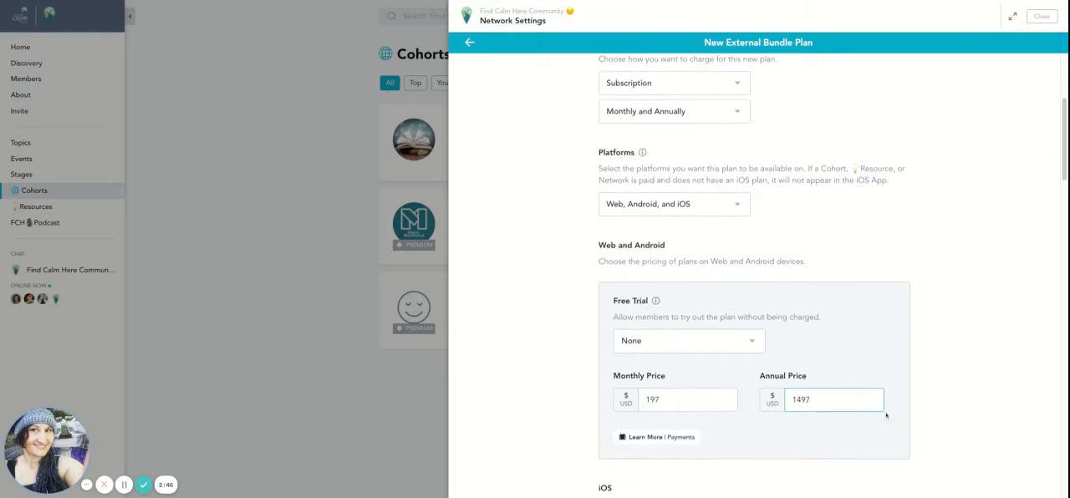
Limit the plan's platforms to Web and Android only.
scroll(down, 3)
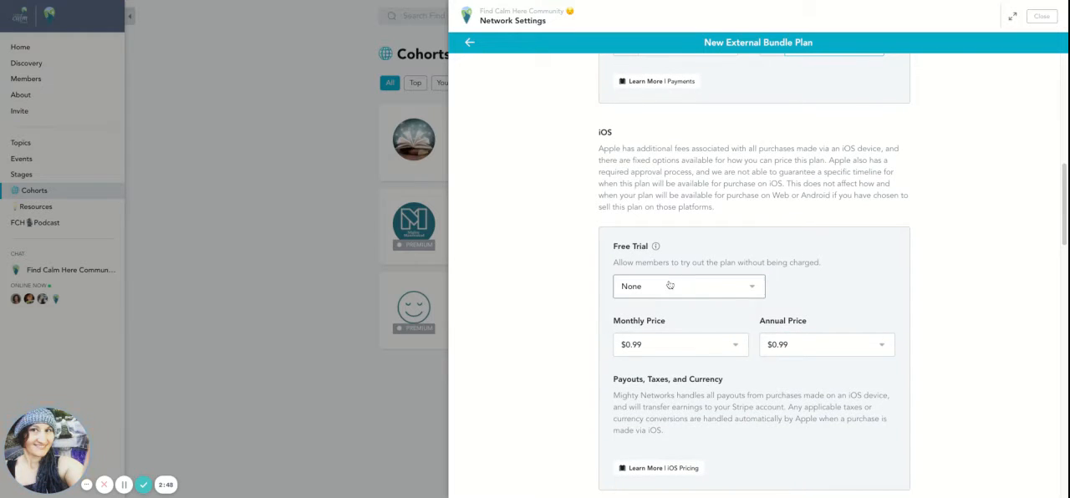
click(679, 345)
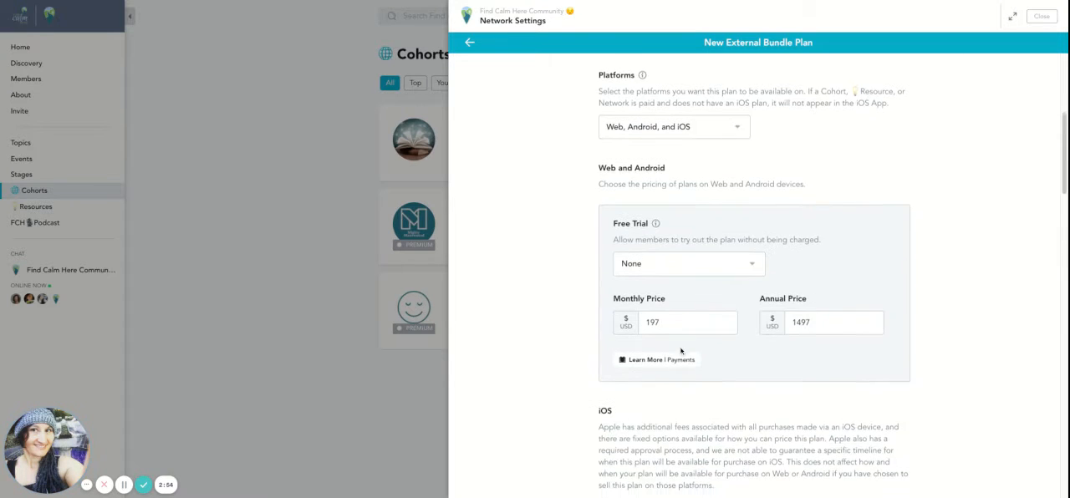
scroll(down, 3)
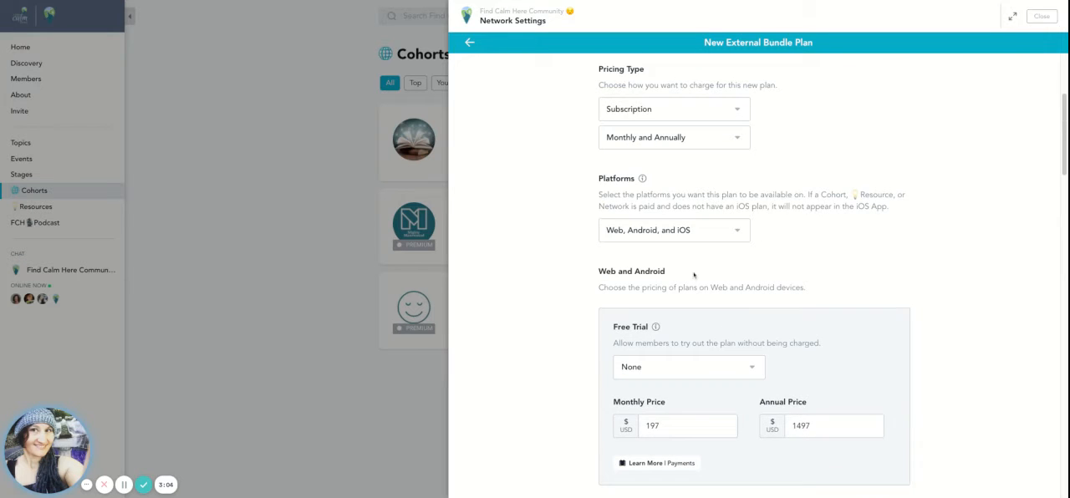
click(673, 230)
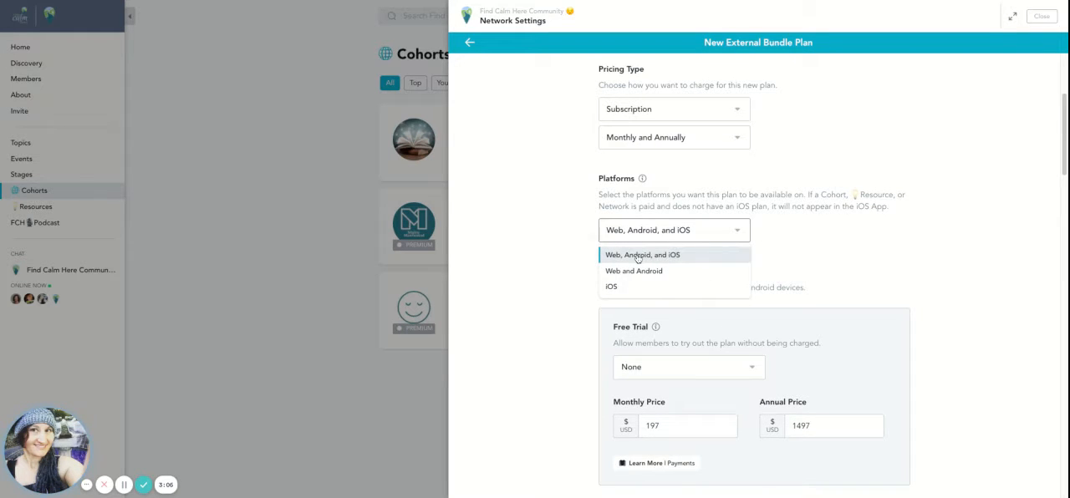
click(633, 271)
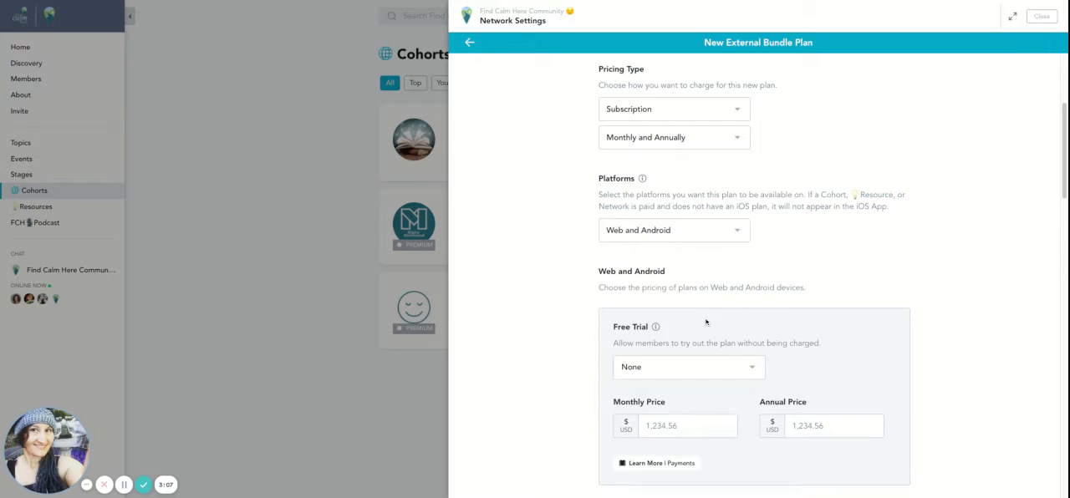
Re-enter the prices as 197 USD monthly and 1497 USD annually.
click(687, 425)
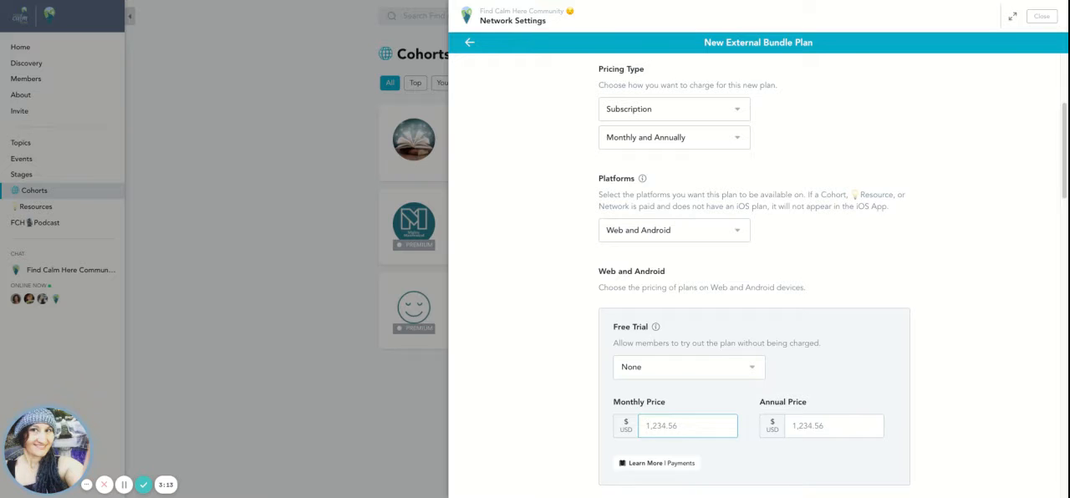
text(197)
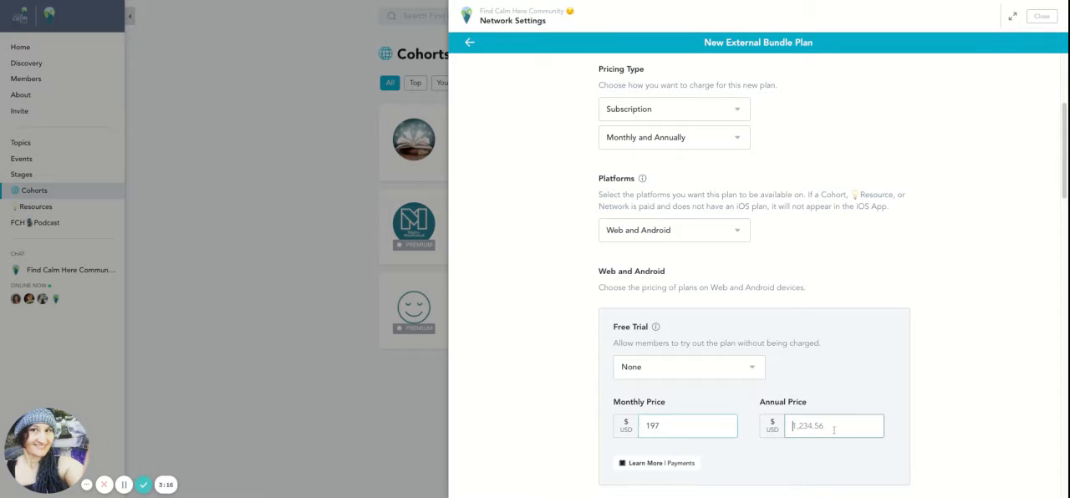
text(1497)
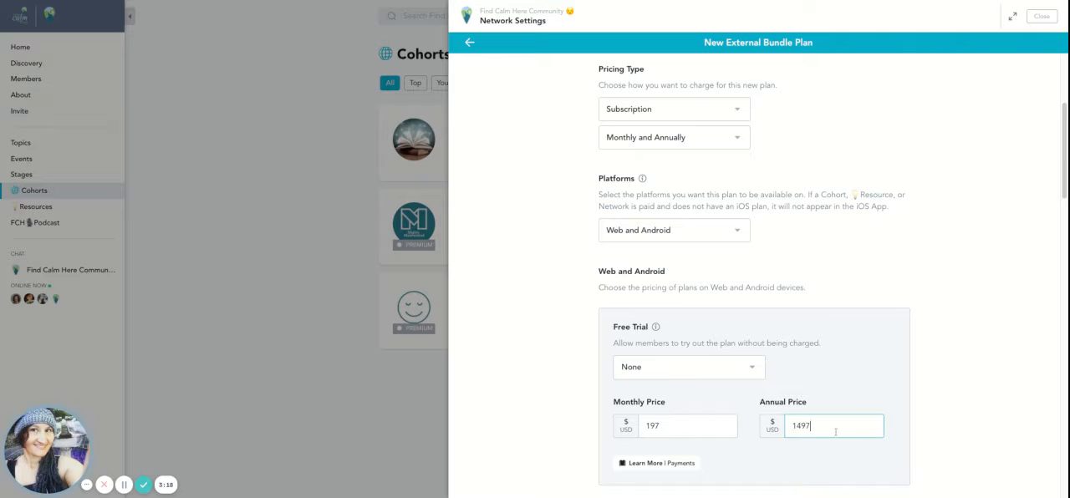
scroll(down, 3)
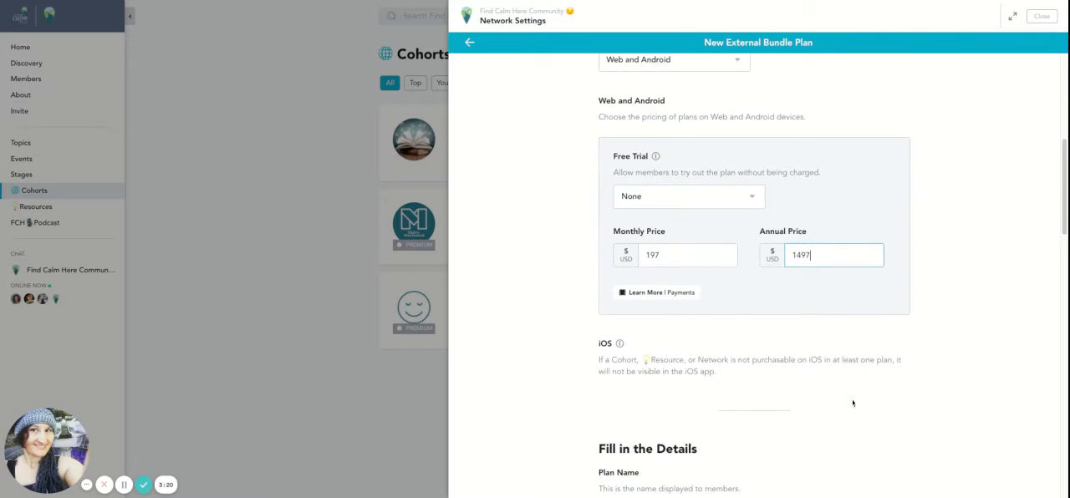
Open the Image or Video upload dialog in Fill in the Details.
scroll(down, 3)
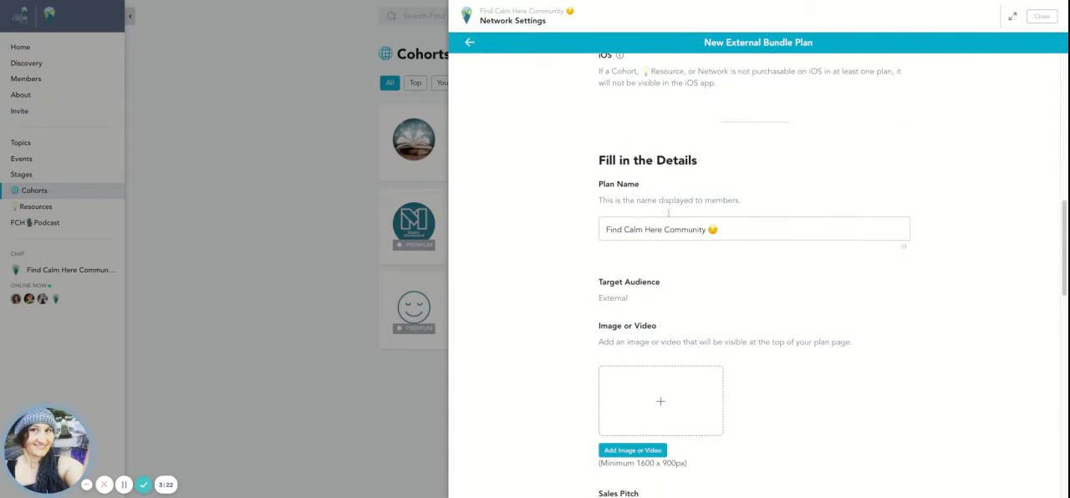
mouse_move(661, 400)
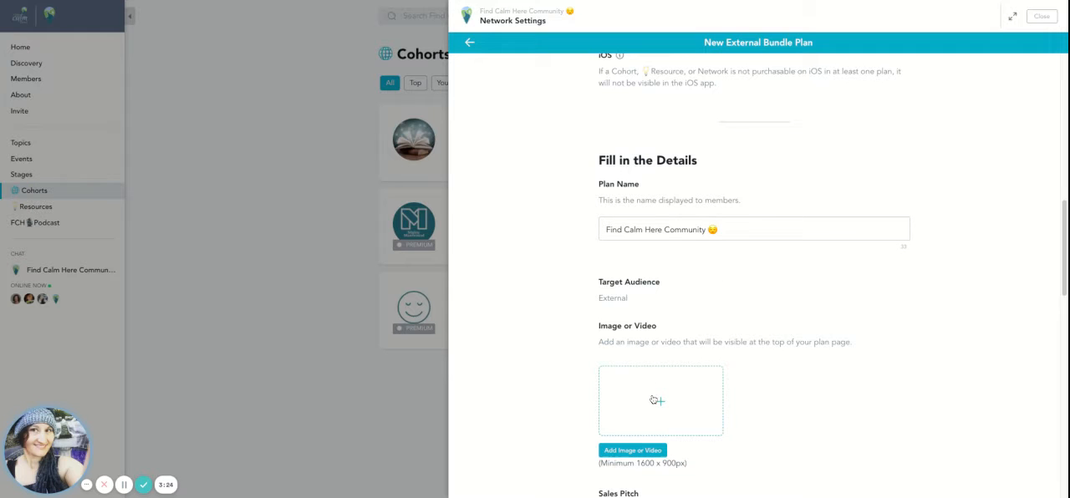
click(632, 450)
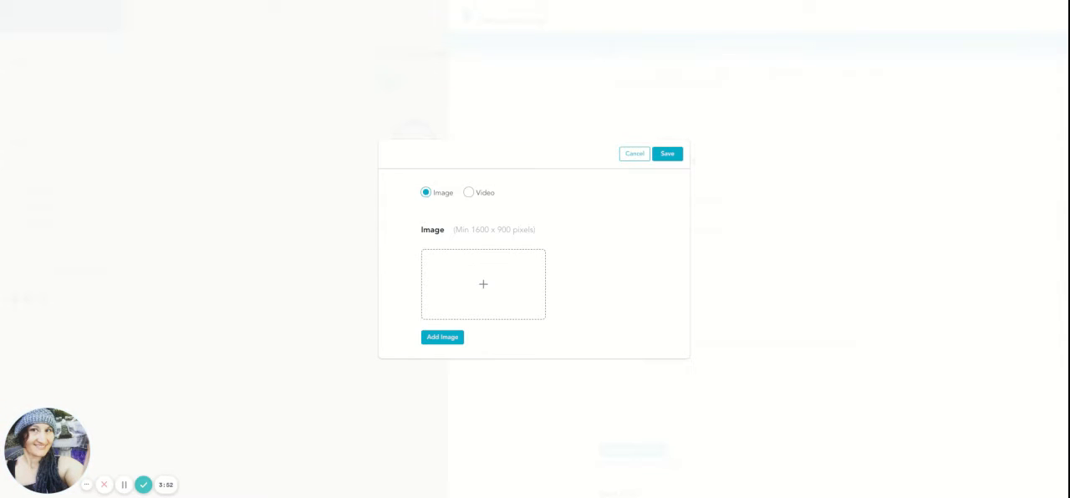
Upload and save the Find Calm Here logo as the plan image.
click(483, 284)
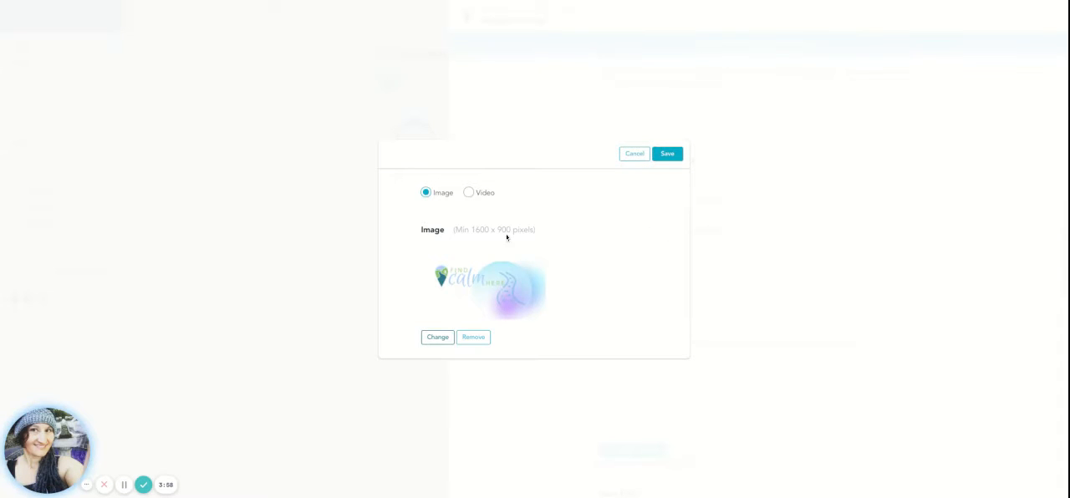
mouse_move(518, 238)
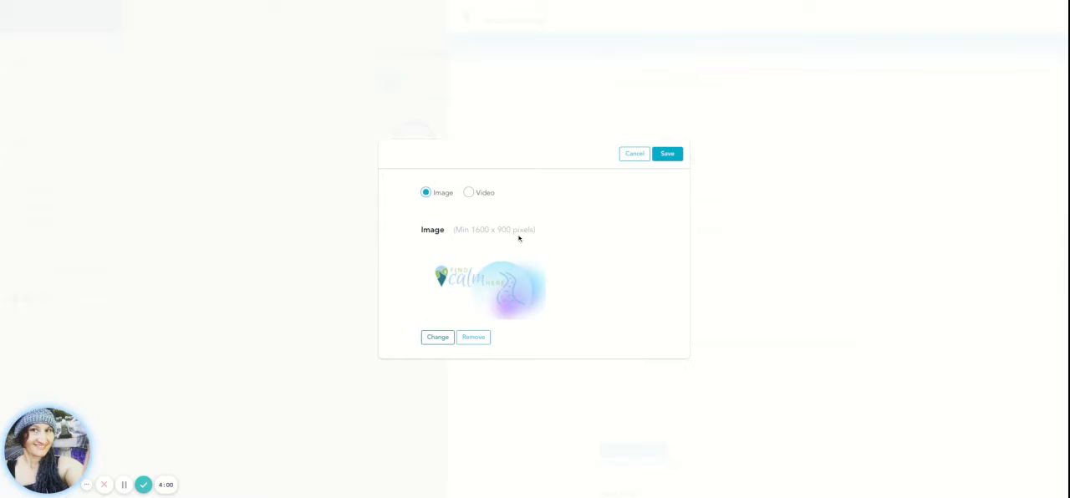
mouse_move(513, 237)
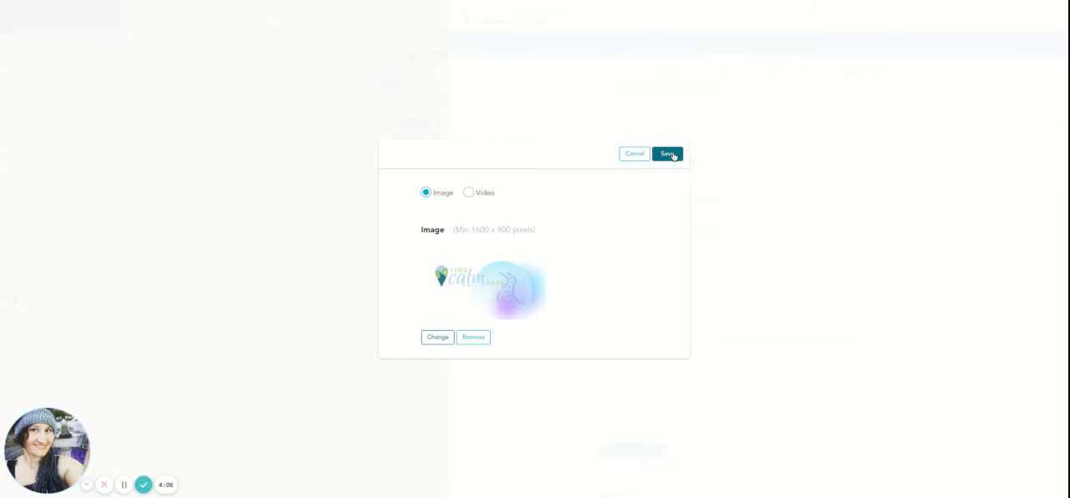
click(667, 154)
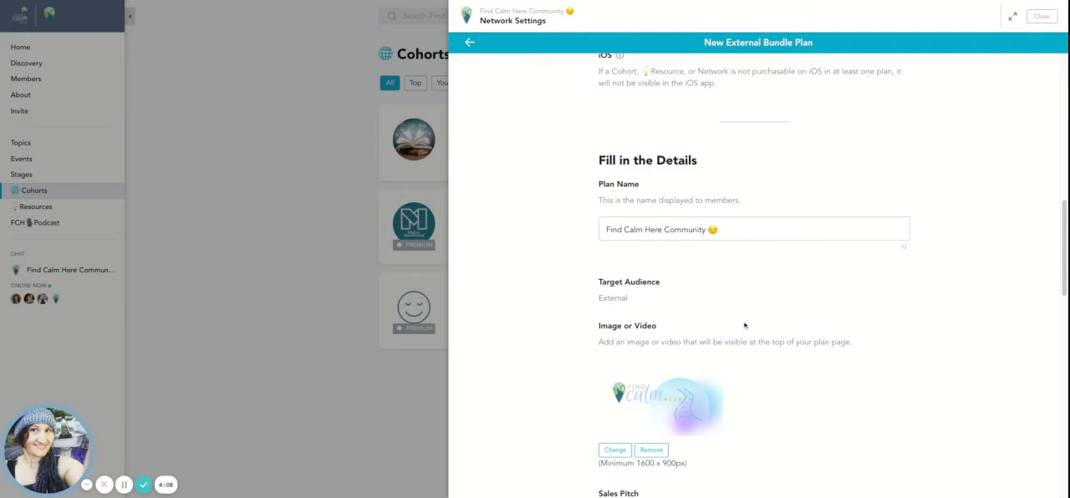
scroll(down, 3)
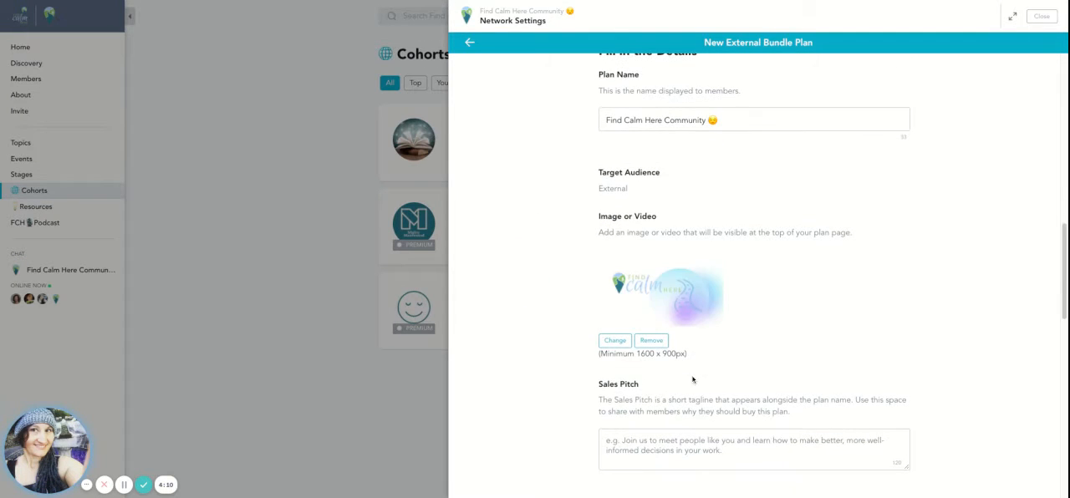
scroll(down, 3)
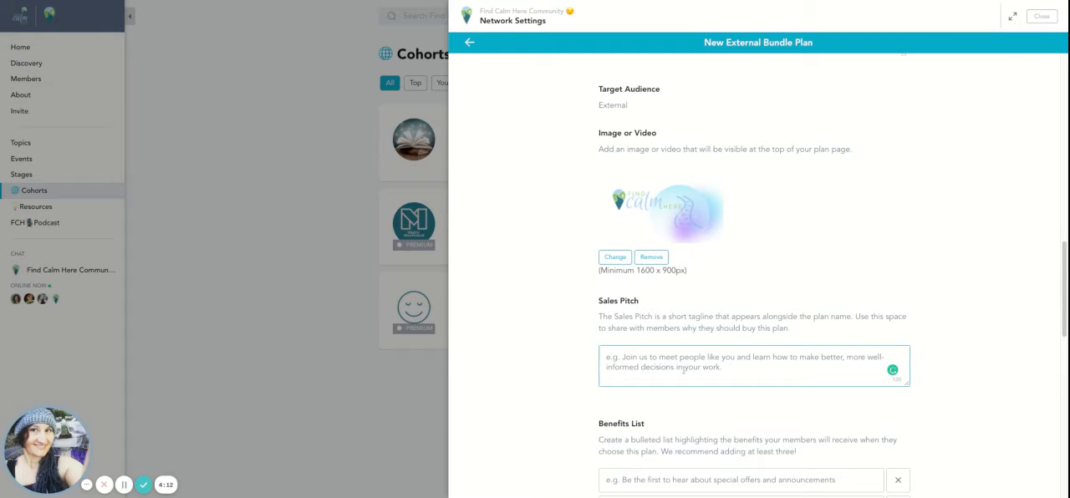
Enter the sales pitch 'Together we find calm building a Mighty Network'.
text(Together we find c)
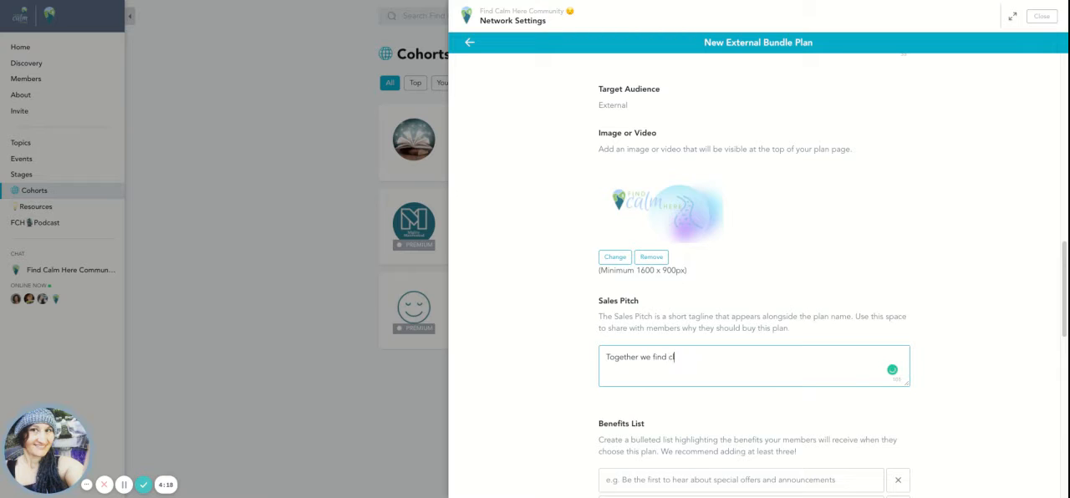
text(alm b)
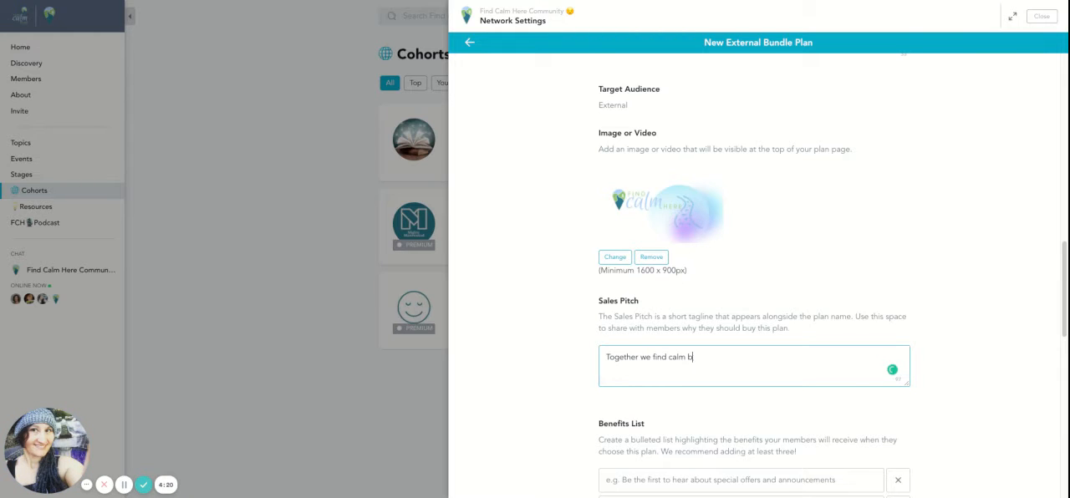
text(uidling a Mighty N)
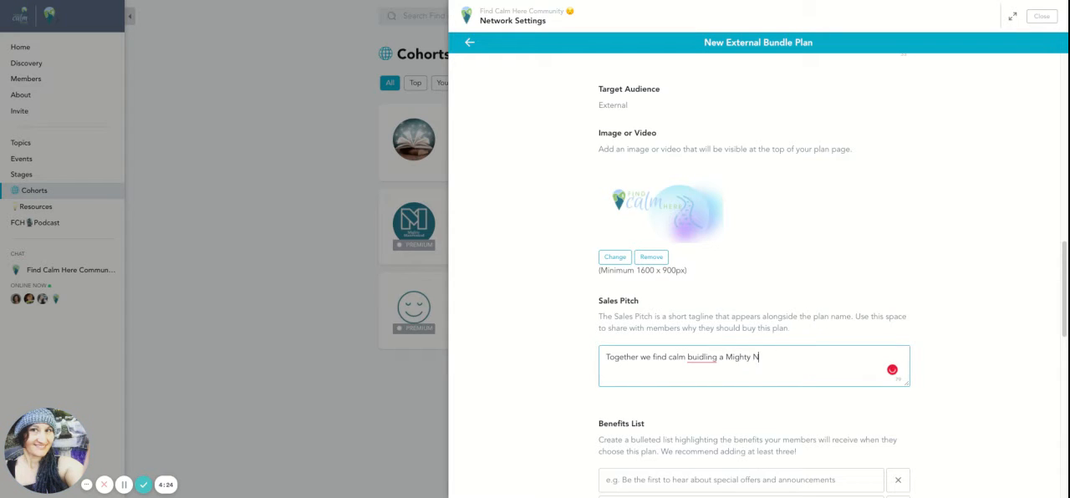
text(etwork)
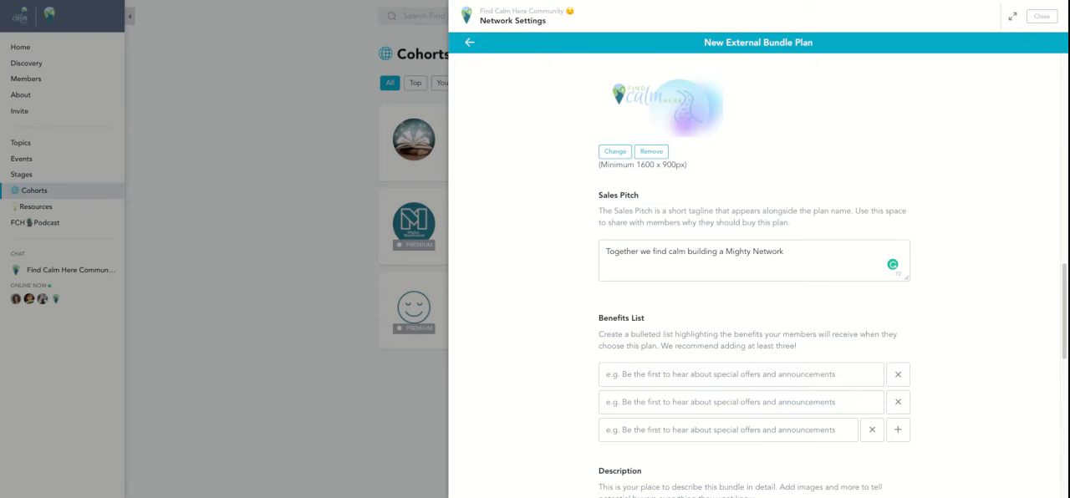
List benefits: tech question answers, feature tutorial videos, community purpose clarity, onboarding experience, and more.
text(Get answers to your tech questions about the Mighty Network)
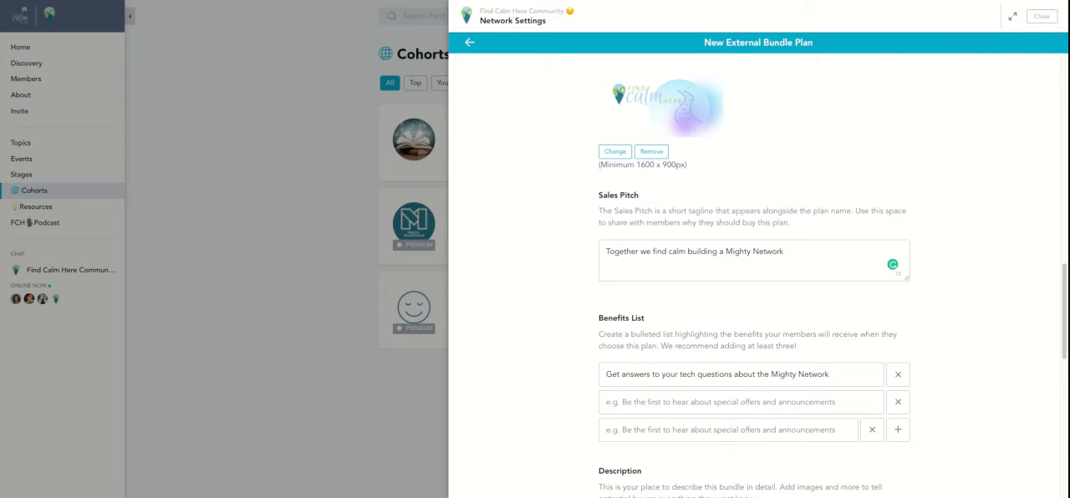
text(Training and tutorial videos on new features as they are available)
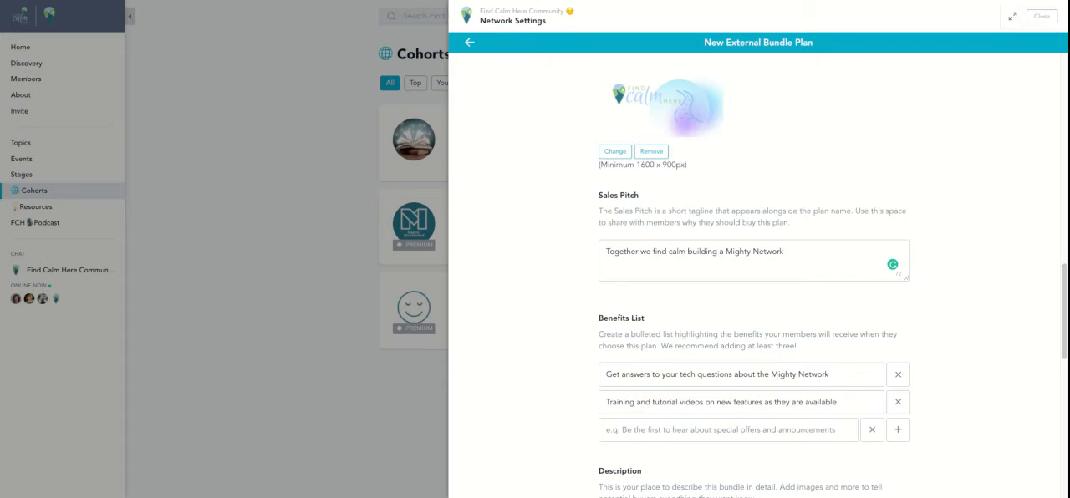
text(Gain clarity on the purpose of your community)
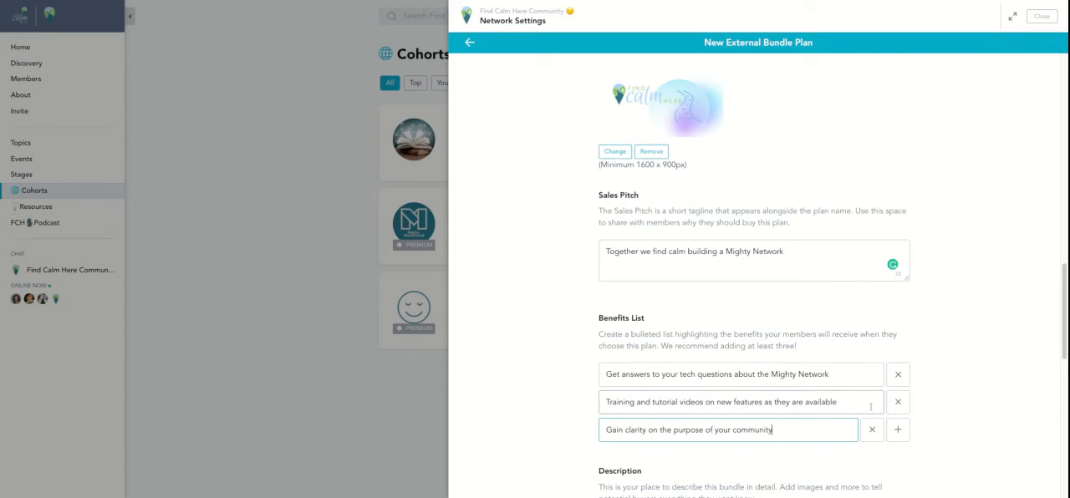
click(897, 430)
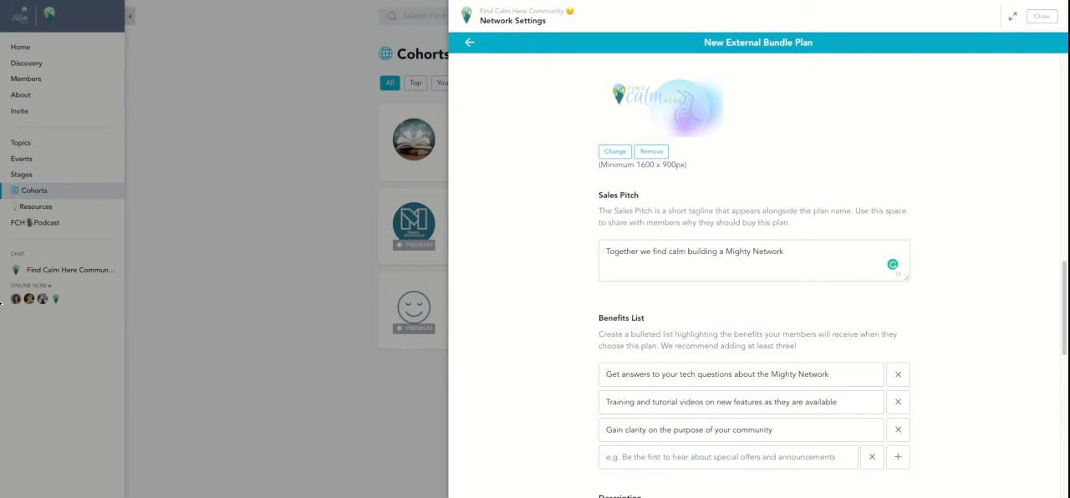
text(Learn how to create an awesome onboarding experience)
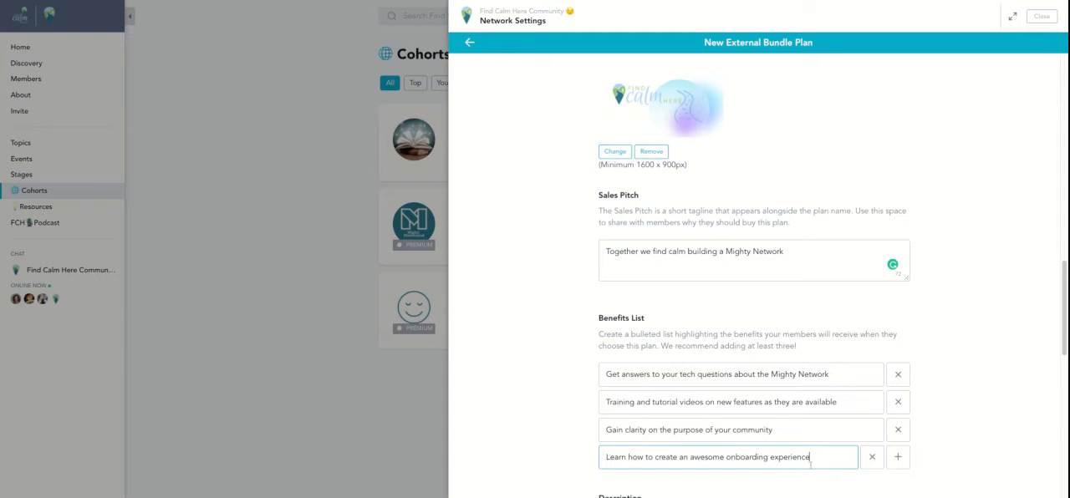
click(897, 457)
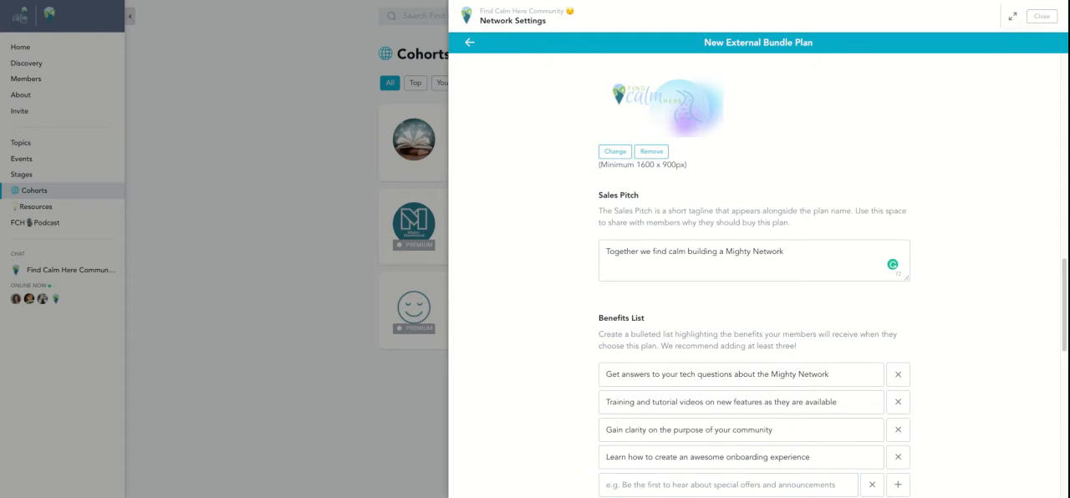
scroll(down, 3)
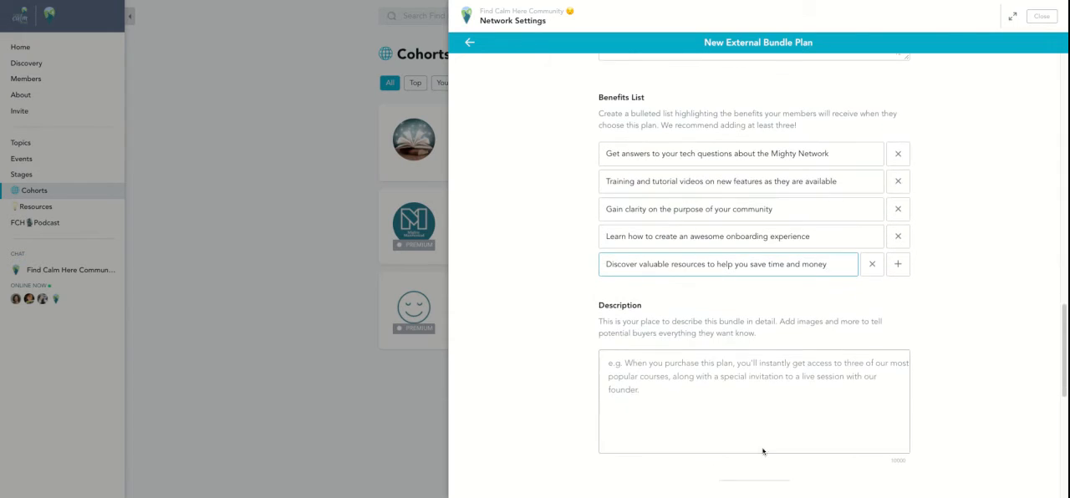
click(753, 401)
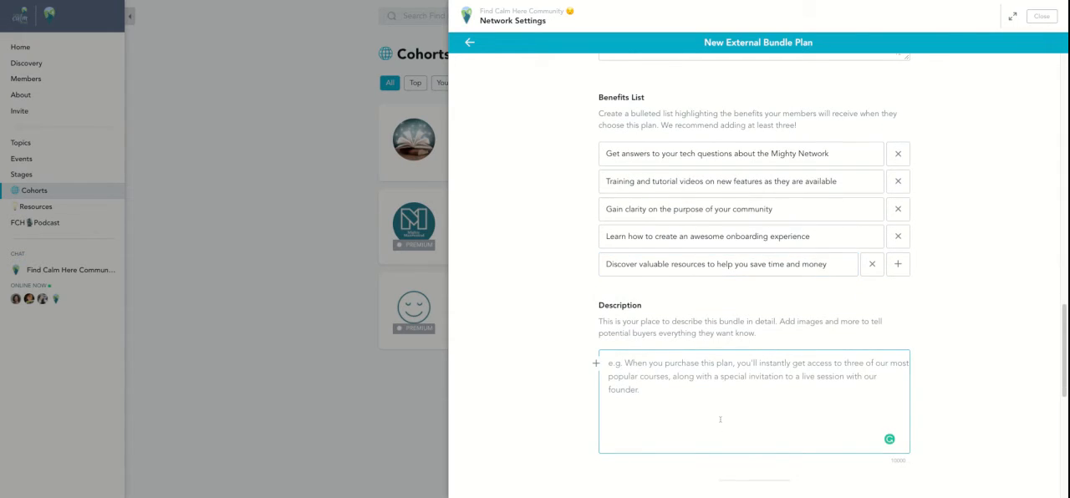
Write a description inviting buyers to join for the Mastermind, FCH Book Club and launch guide.
text(Join)
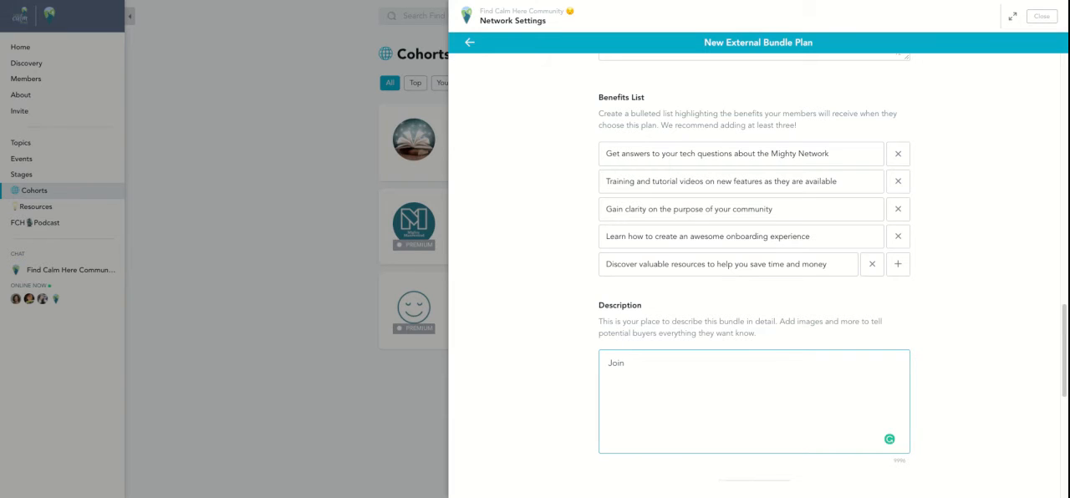
text(The Find Calm)
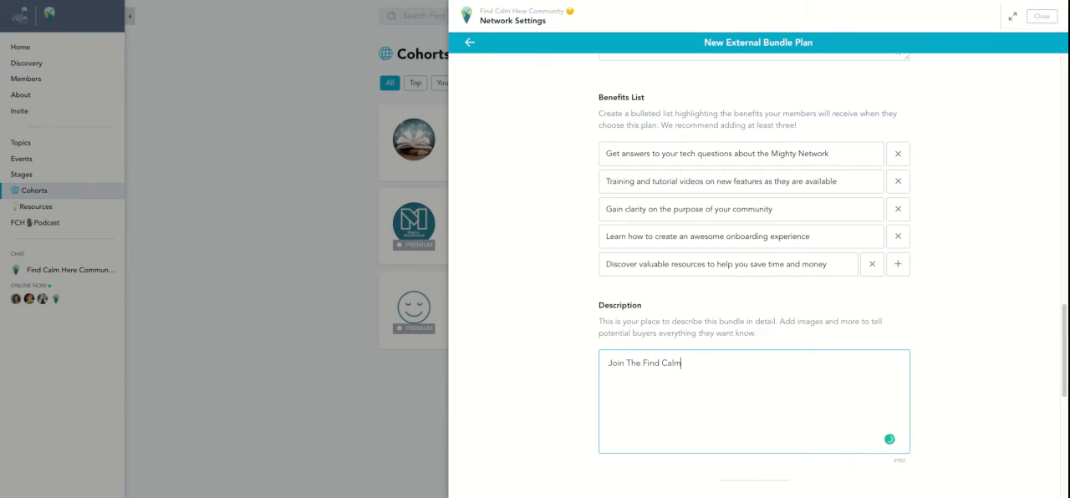
text(Here Community)
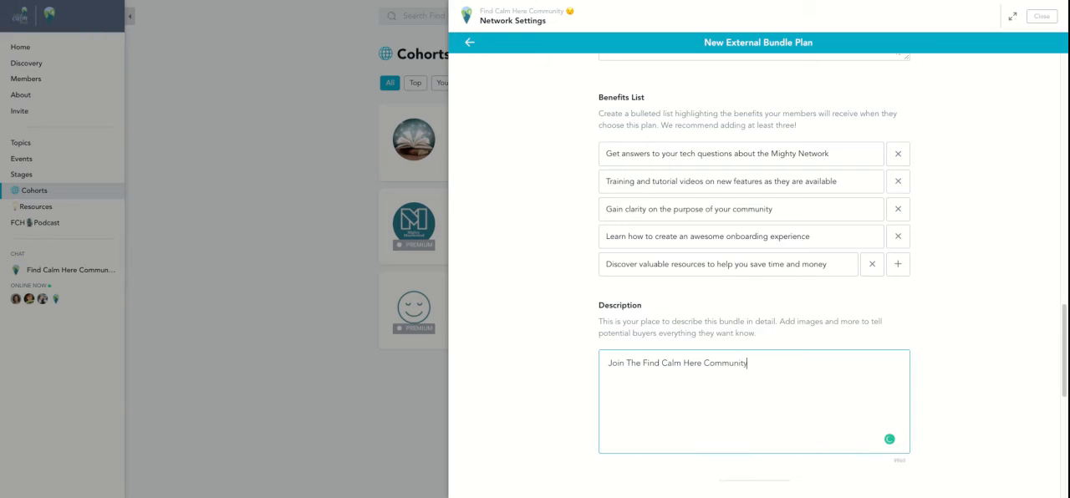
text(and)
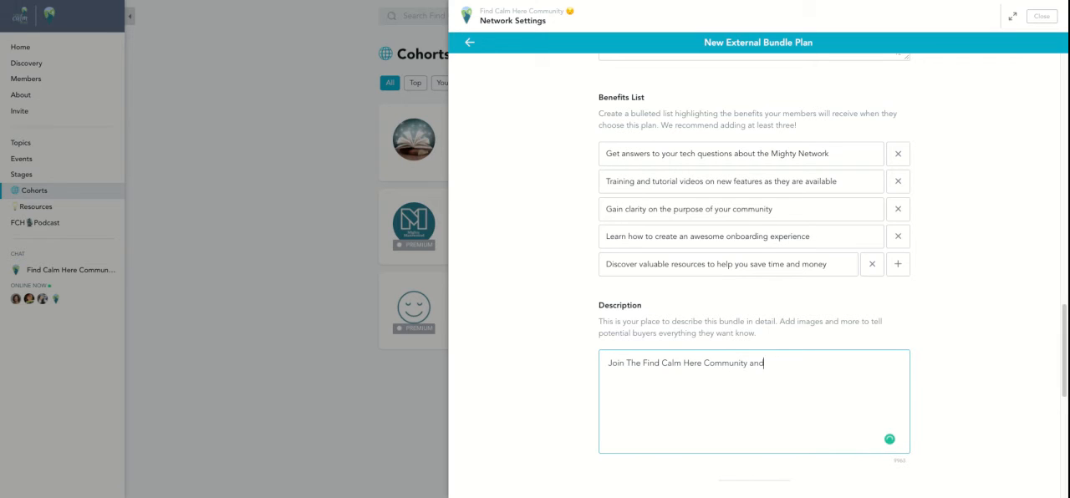
text(you'll review)
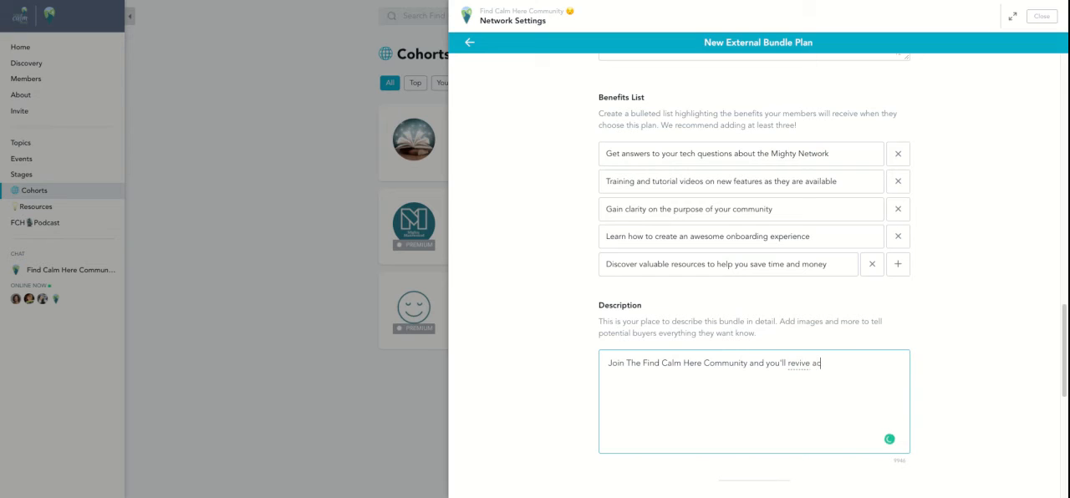
text(receive)
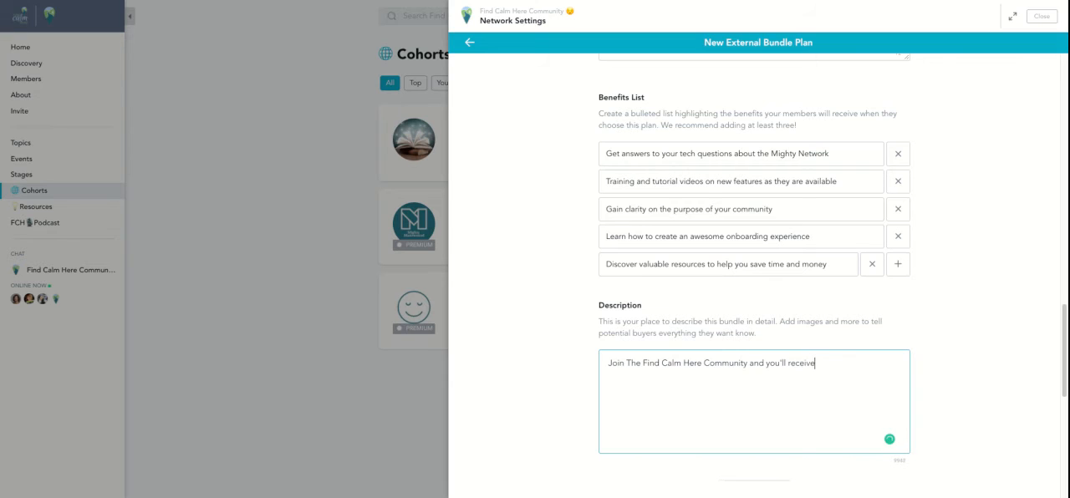
text(access to t)
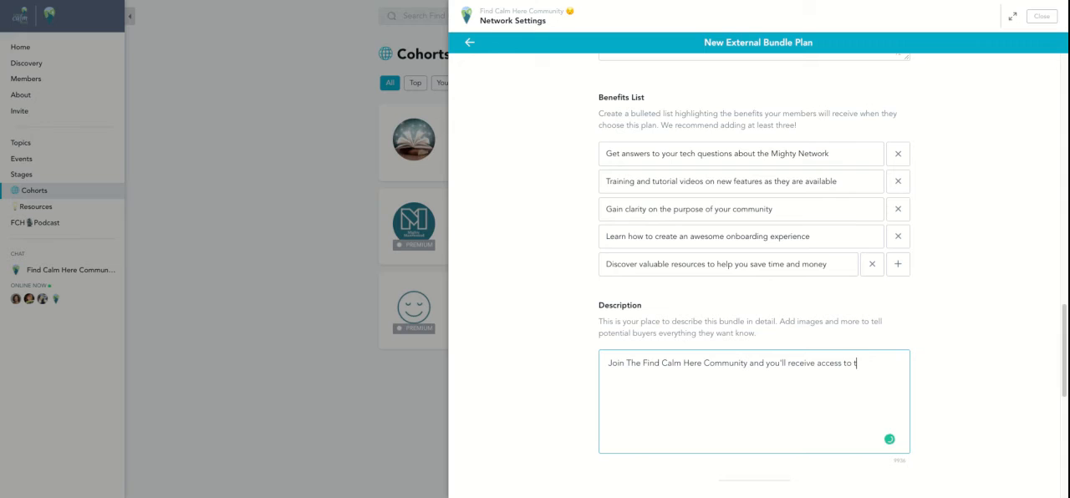
text(he Mighty Mastermind, The)
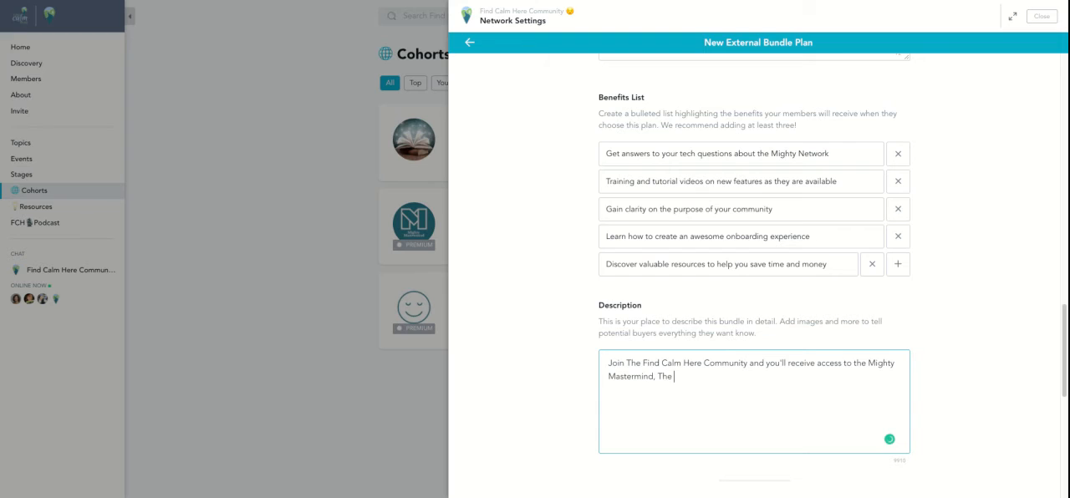
text(FCH)
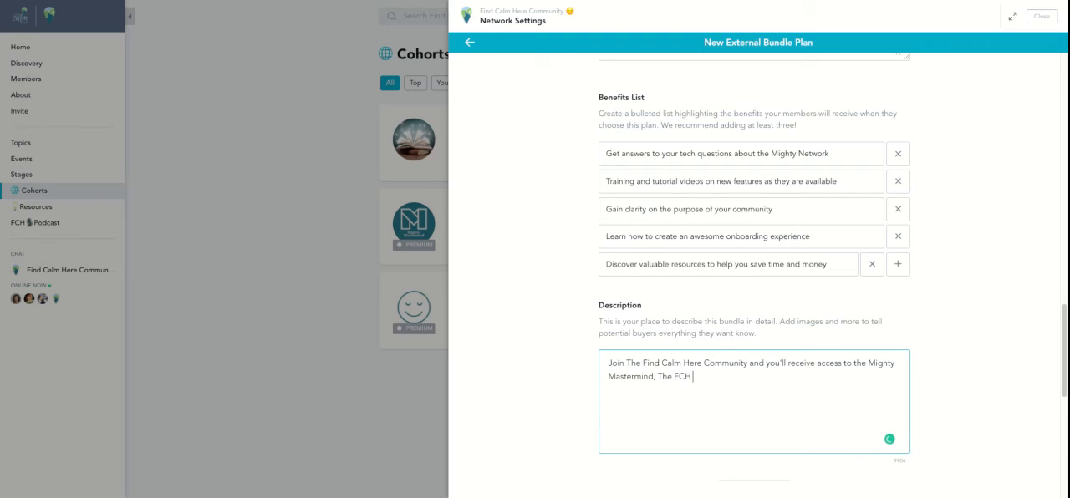
text(C)
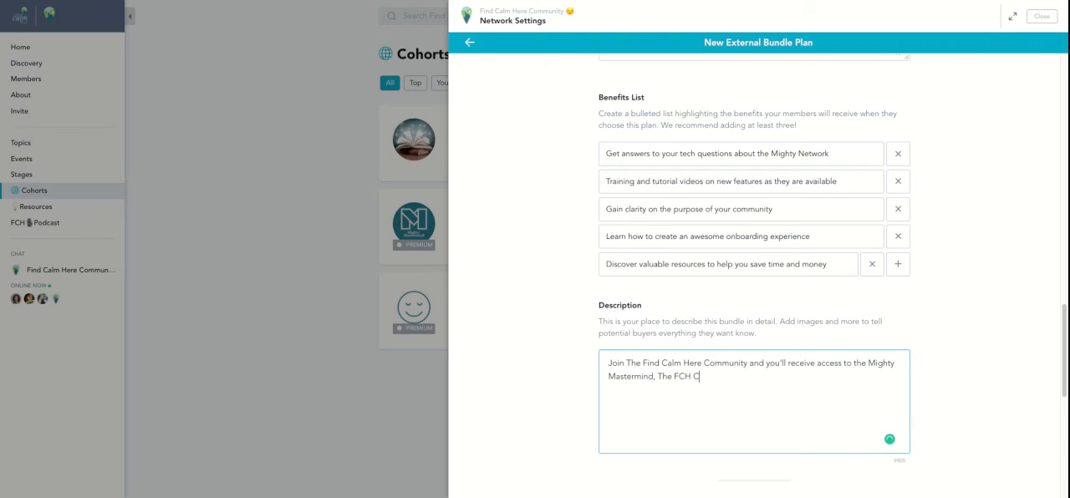
text(ook Club, and the)
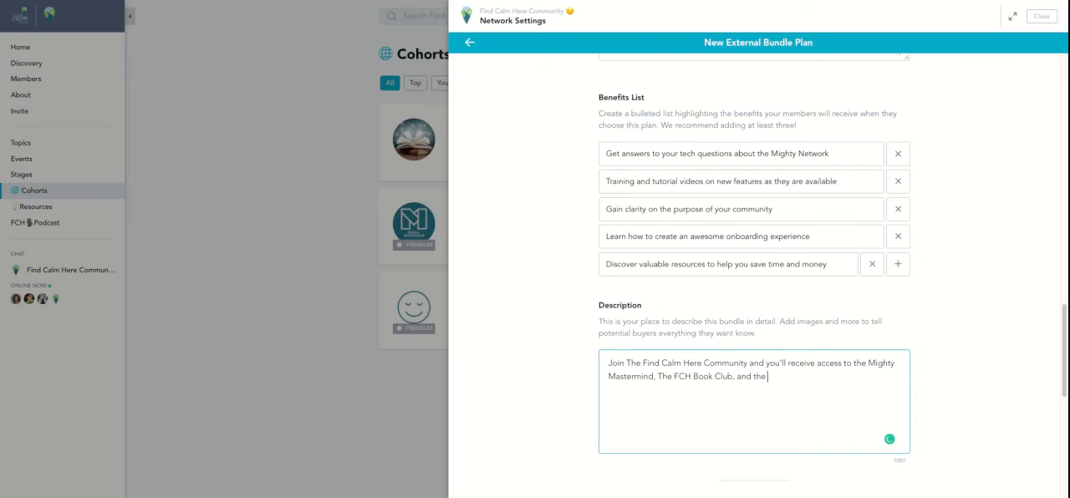
text(Find Calm)
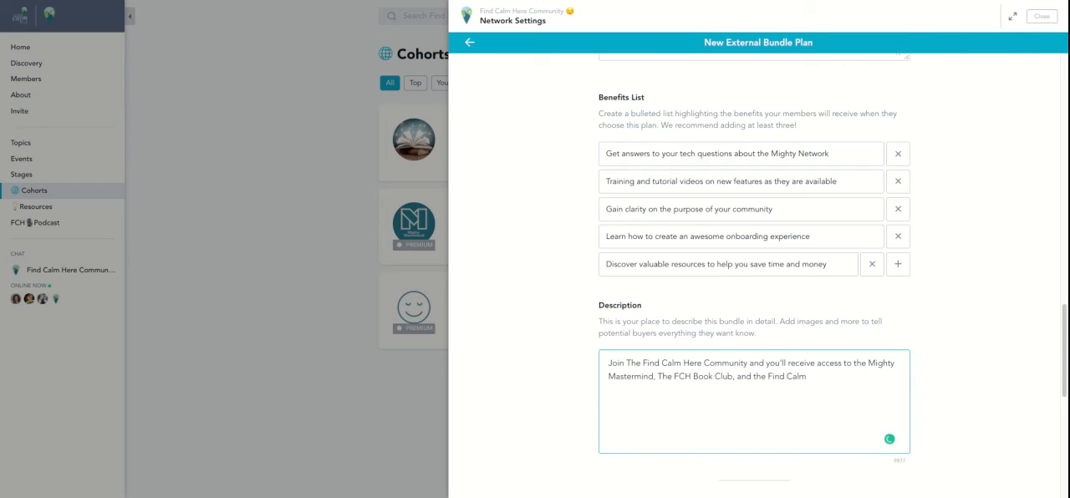
text(Guide to Launch Your Mighty)
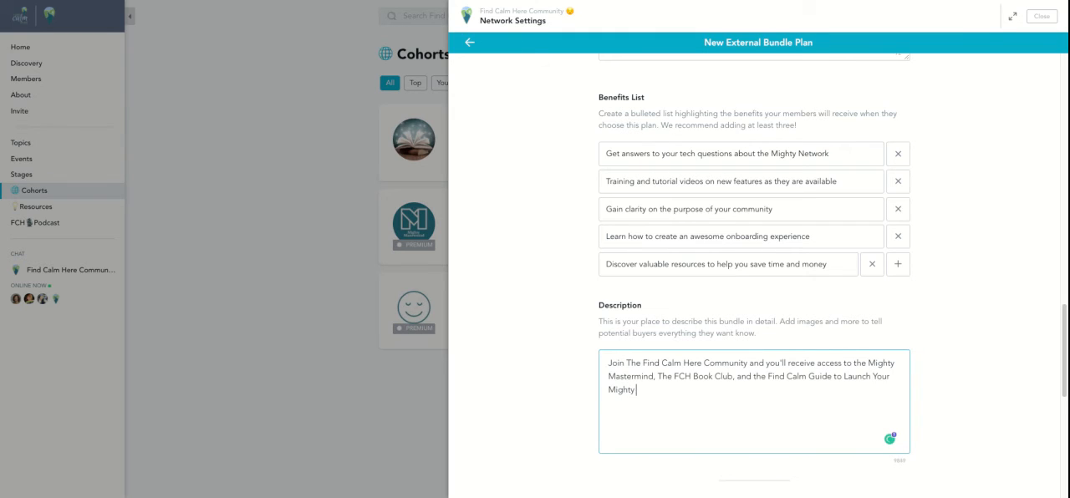
text(Network)
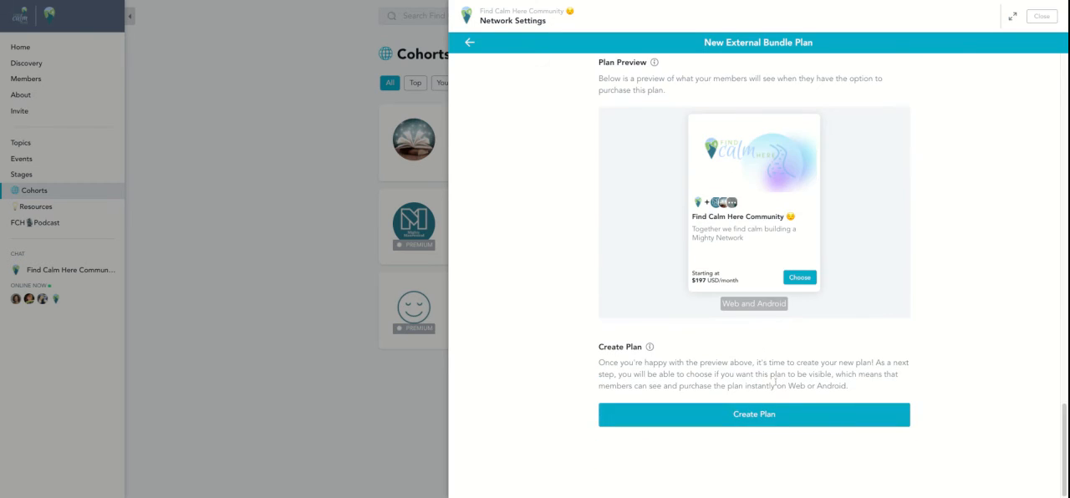
Create the Find Calm Here Community plan, hidden and approved for Web and Android.
click(753, 415)
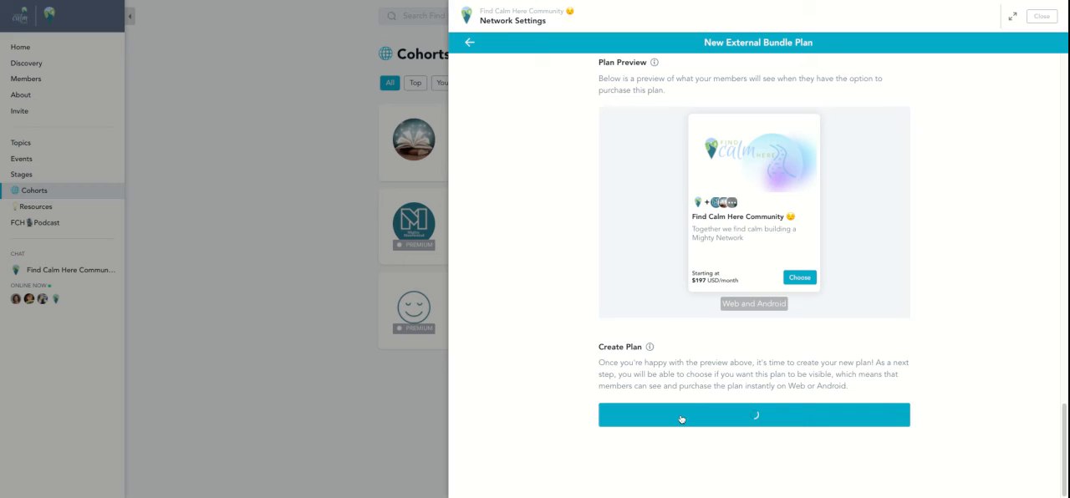
click(753, 415)
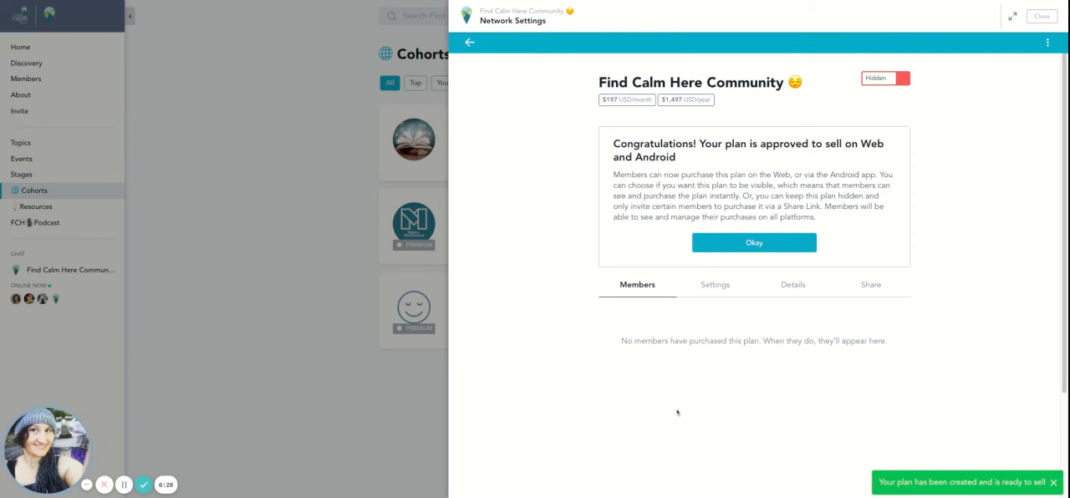
mouse_move(715, 284)
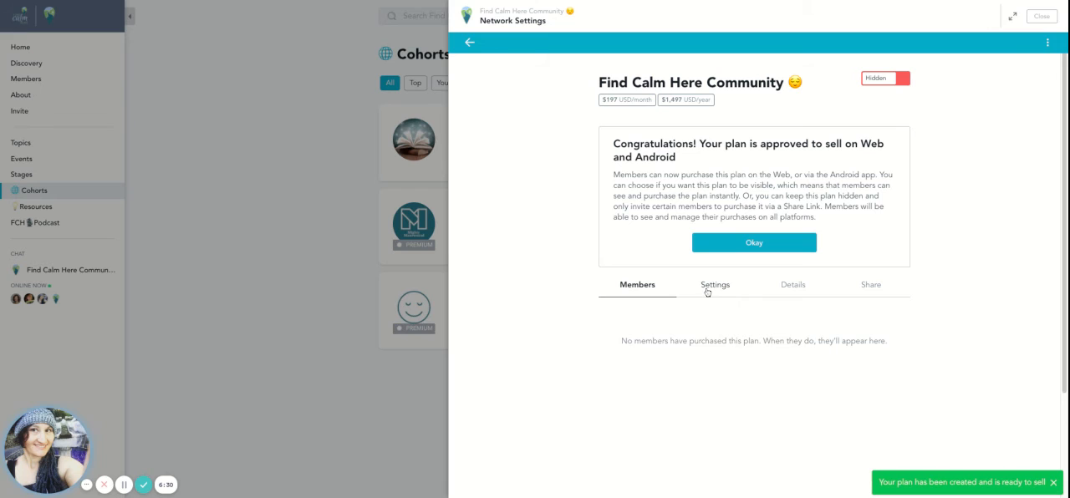
Review the new plan's Settings and Details, then view its share link.
click(714, 284)
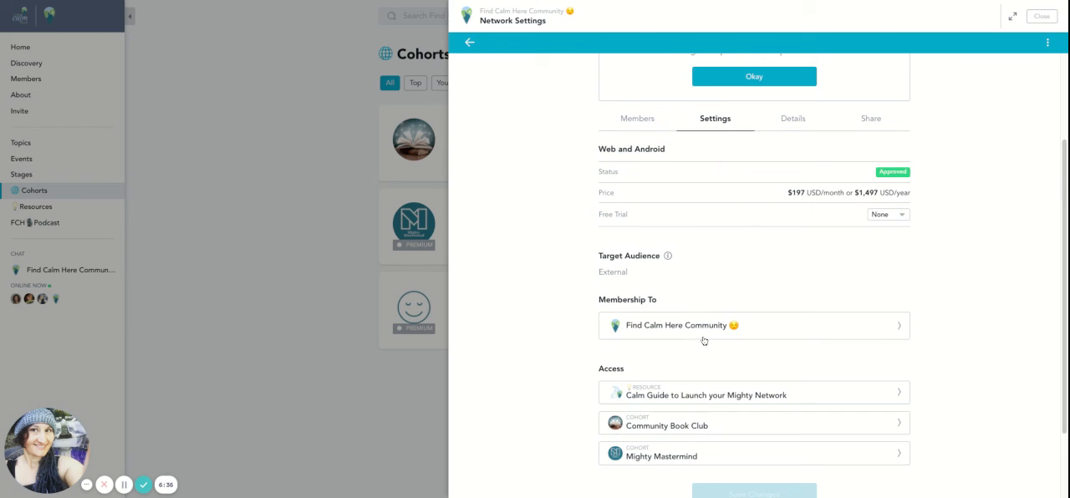
click(793, 284)
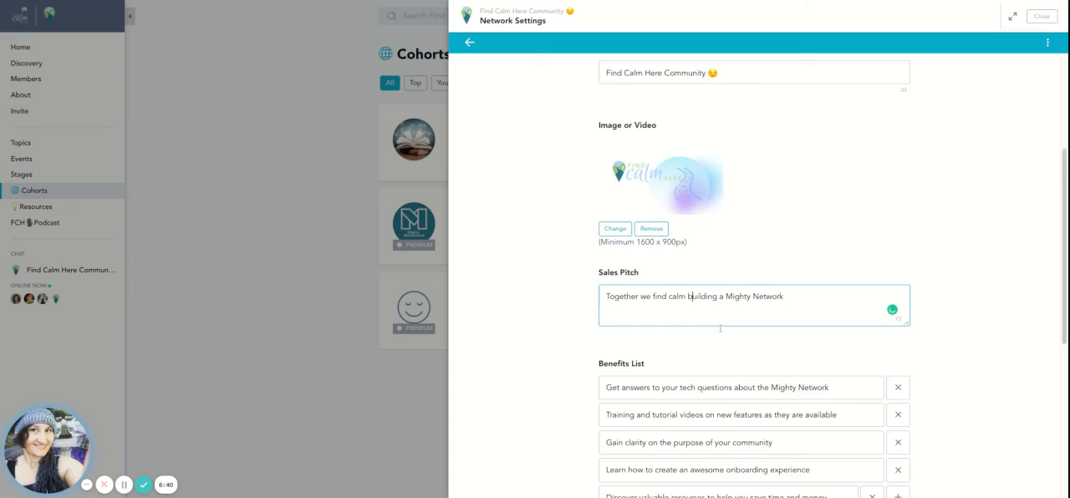
scroll(down, 3)
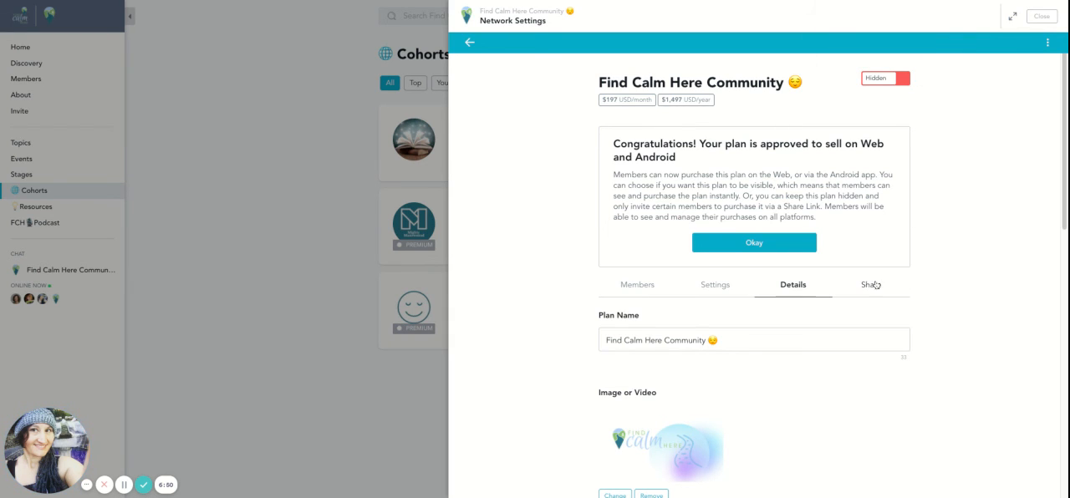
click(870, 285)
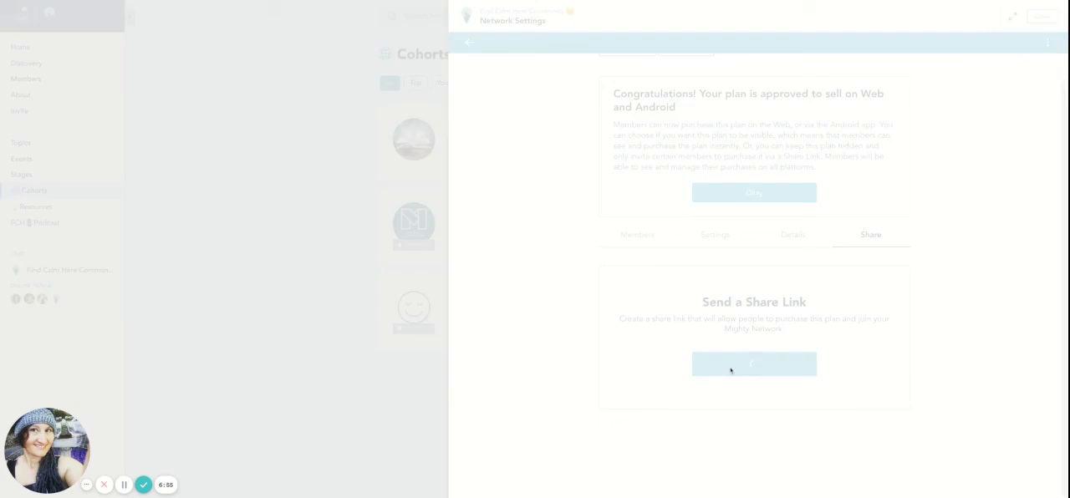
click(754, 192)
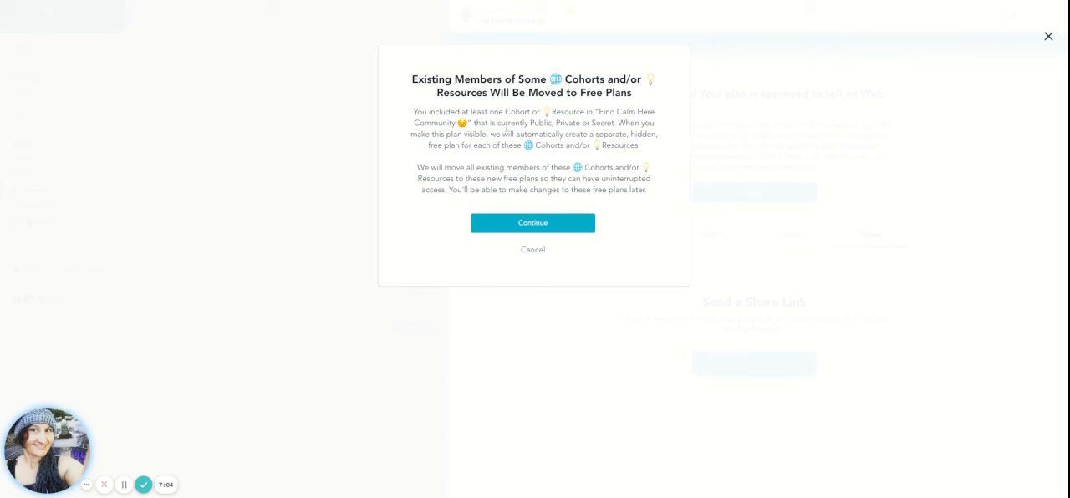
mouse_move(604, 160)
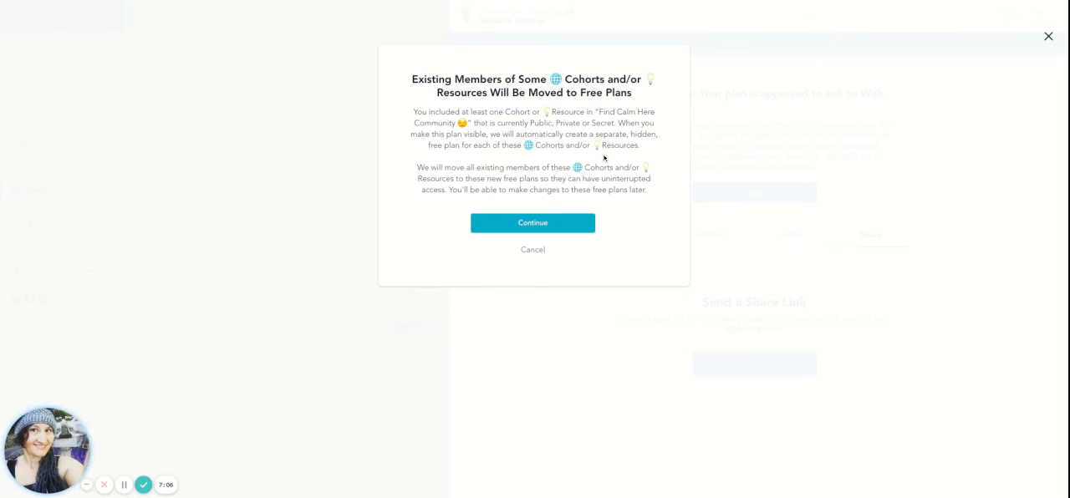
mouse_move(526, 161)
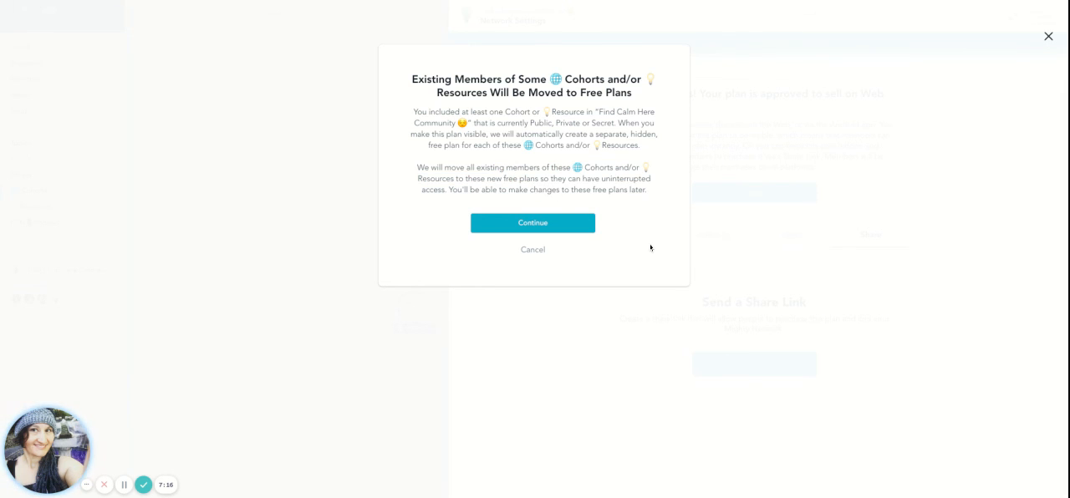
mouse_move(645, 242)
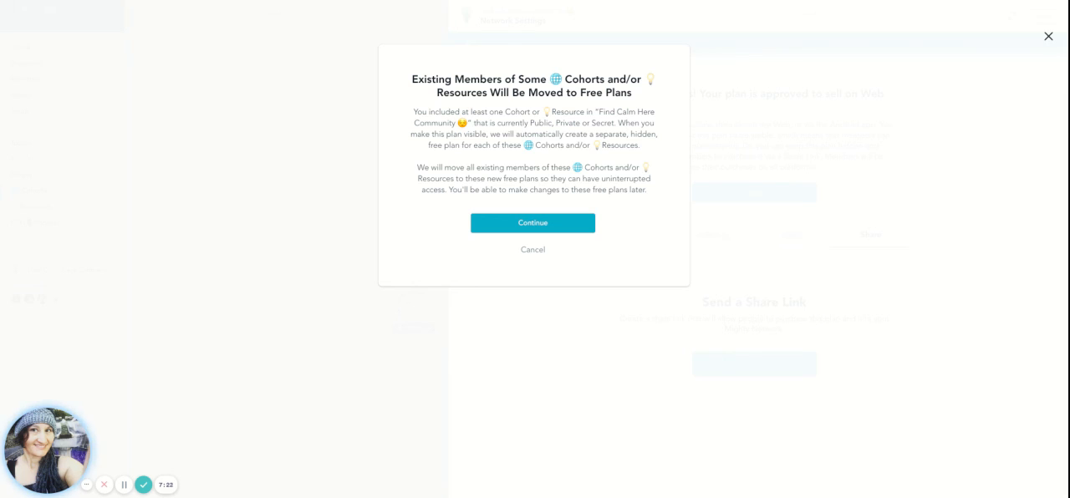
mouse_move(585, 244)
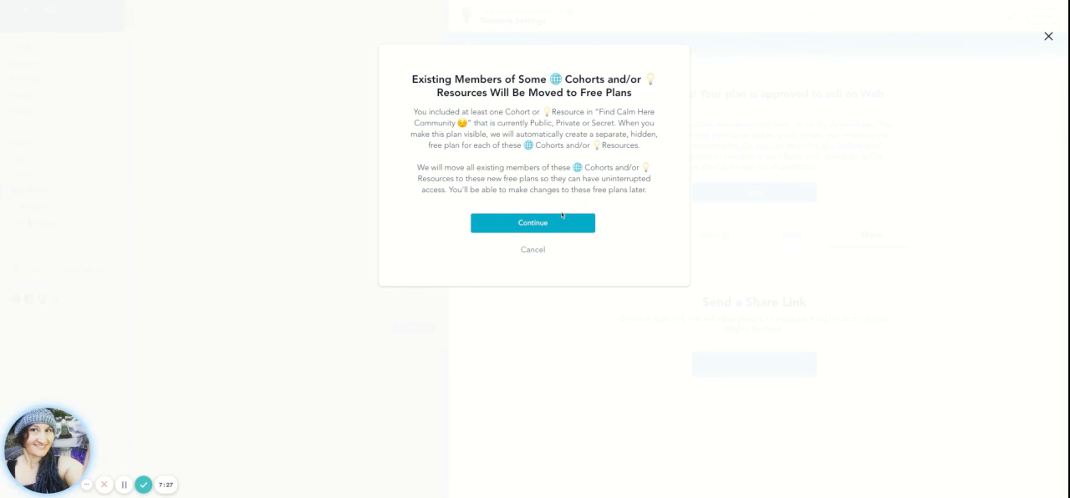
click(533, 222)
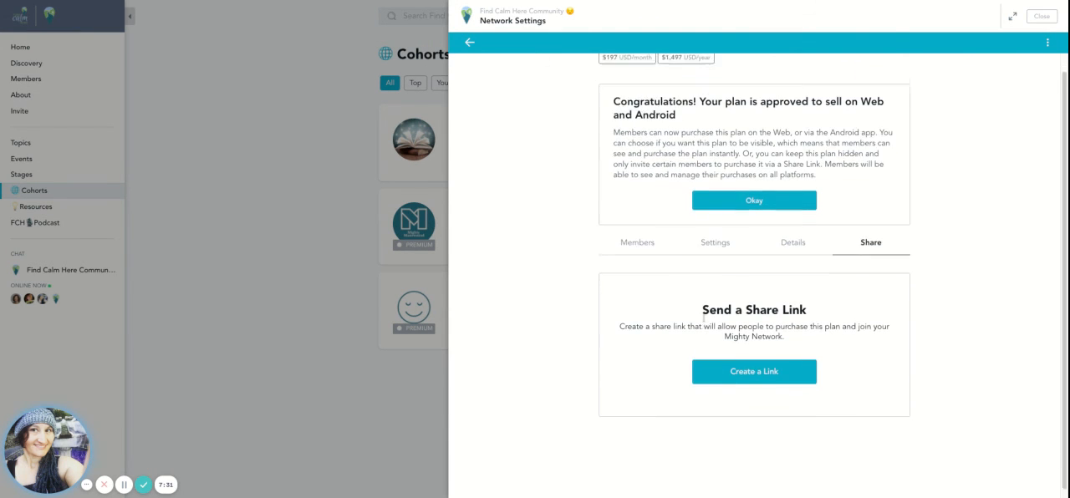
Leave the share-link section via the Members tab and return to the plan's Details tab.
scroll(up, 3)
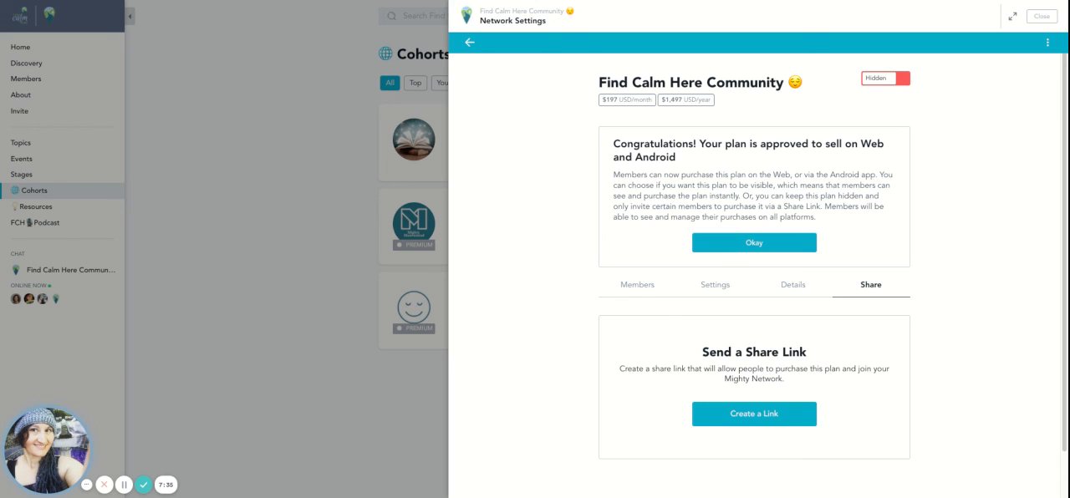
mouse_move(845, 333)
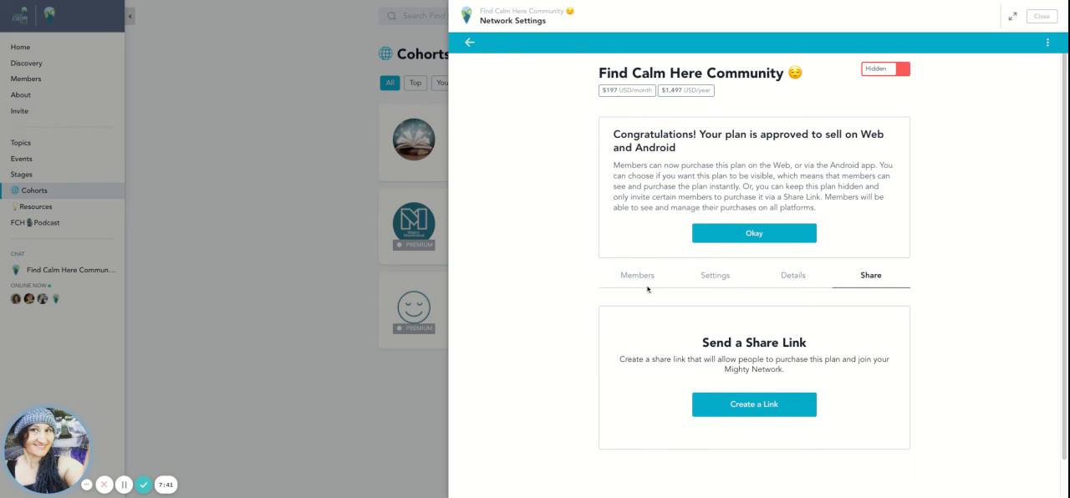
click(637, 274)
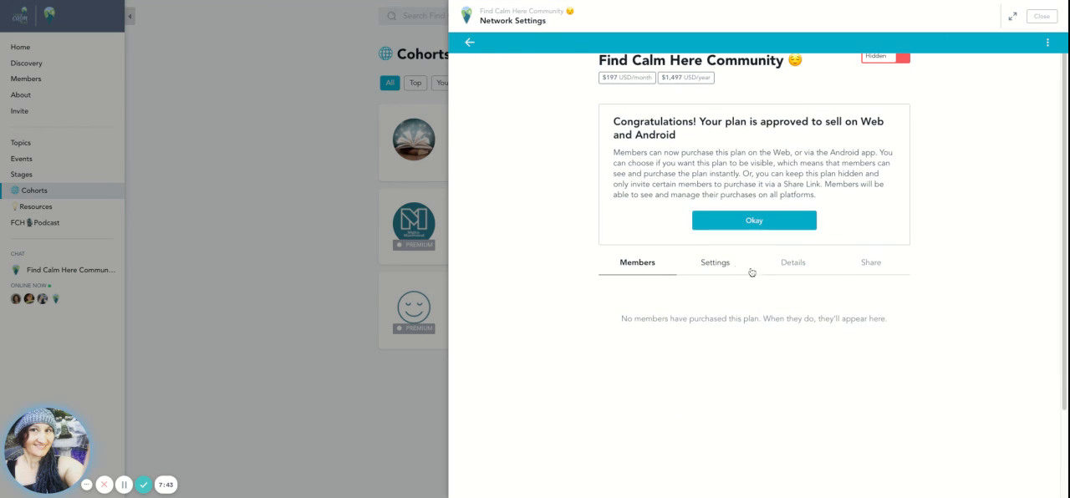
click(792, 262)
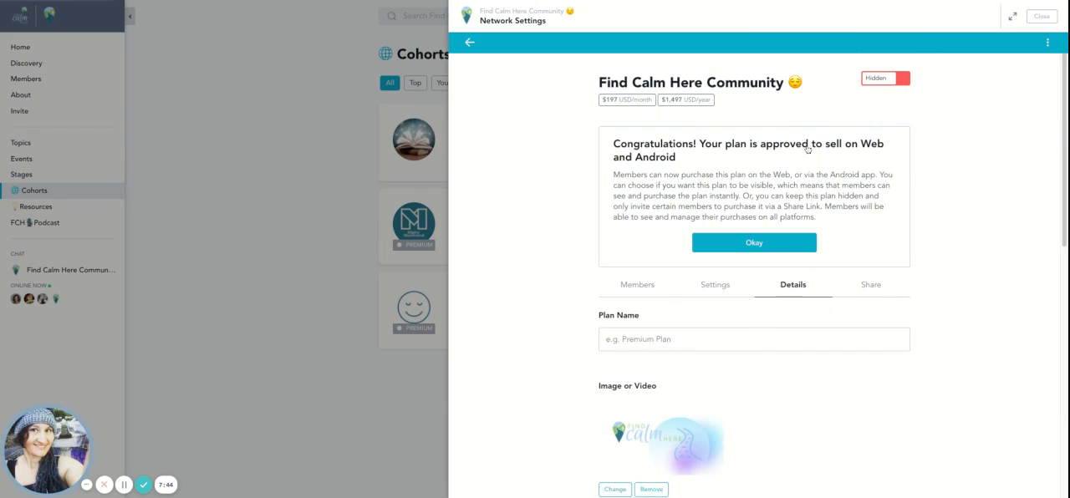